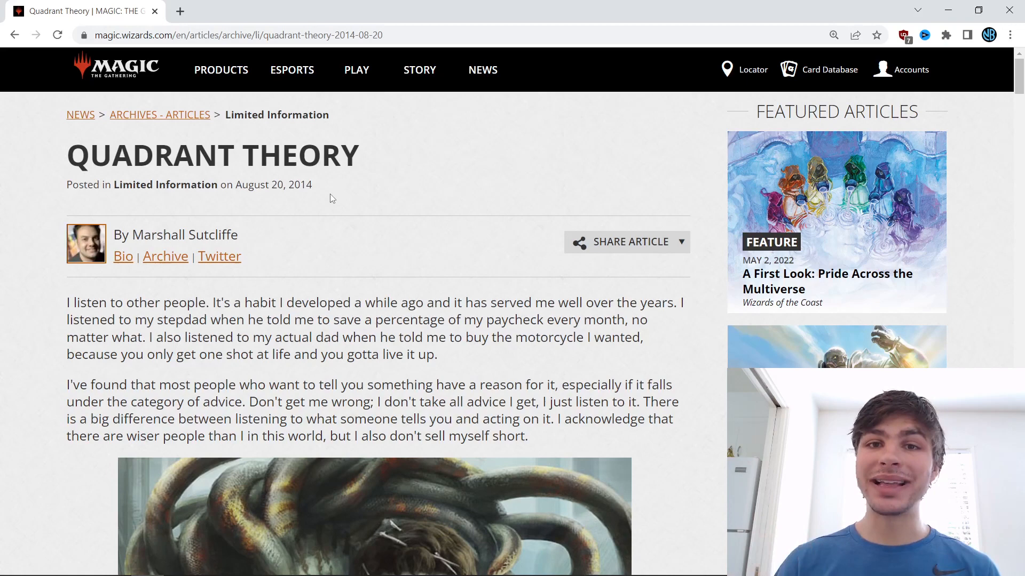
Scroll from the article title through the first two paragraphs down to the Night's Whisper illustration.
scroll("down", 3)
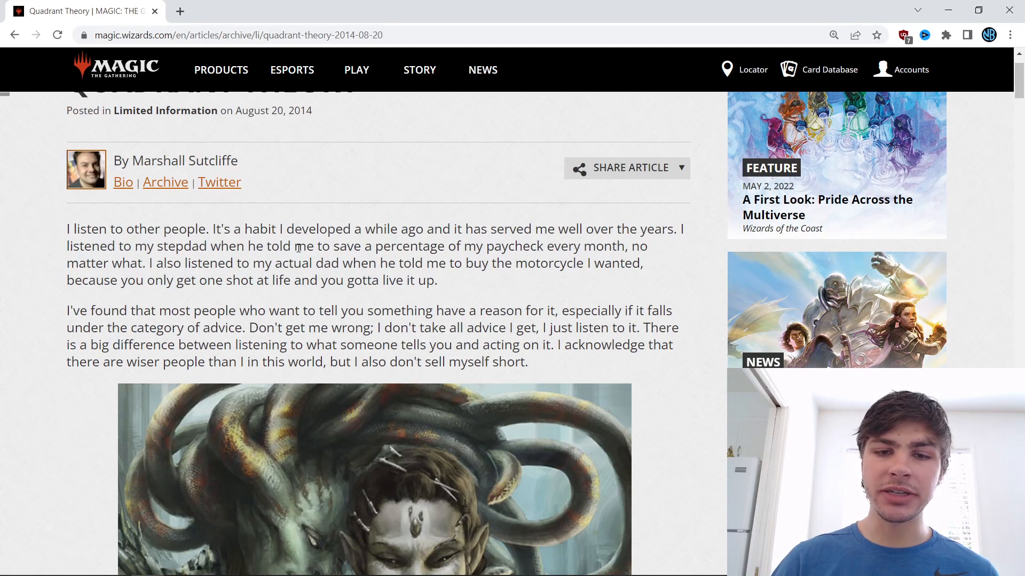
mouse_move(558, 268)
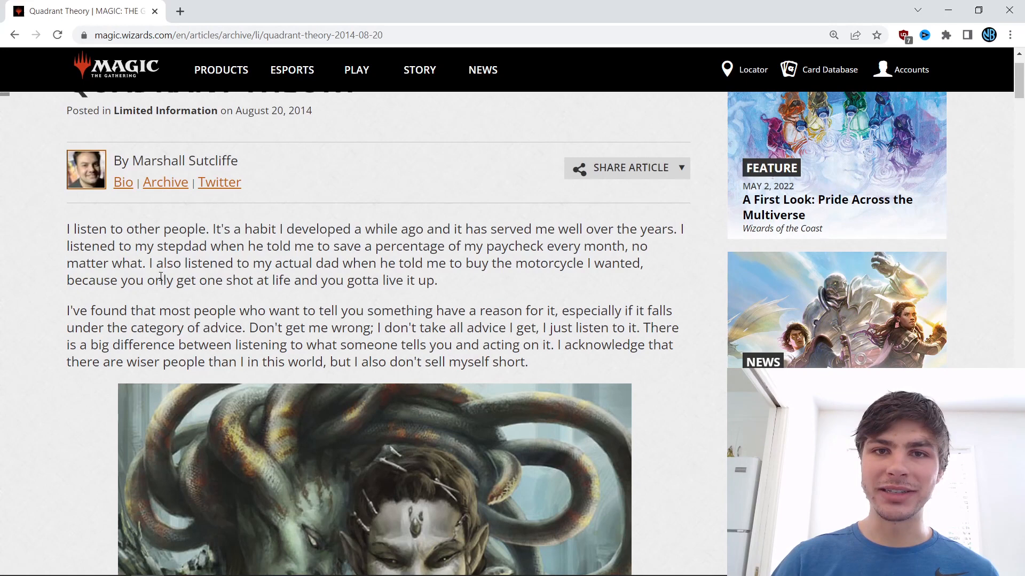
scroll("down", 3)
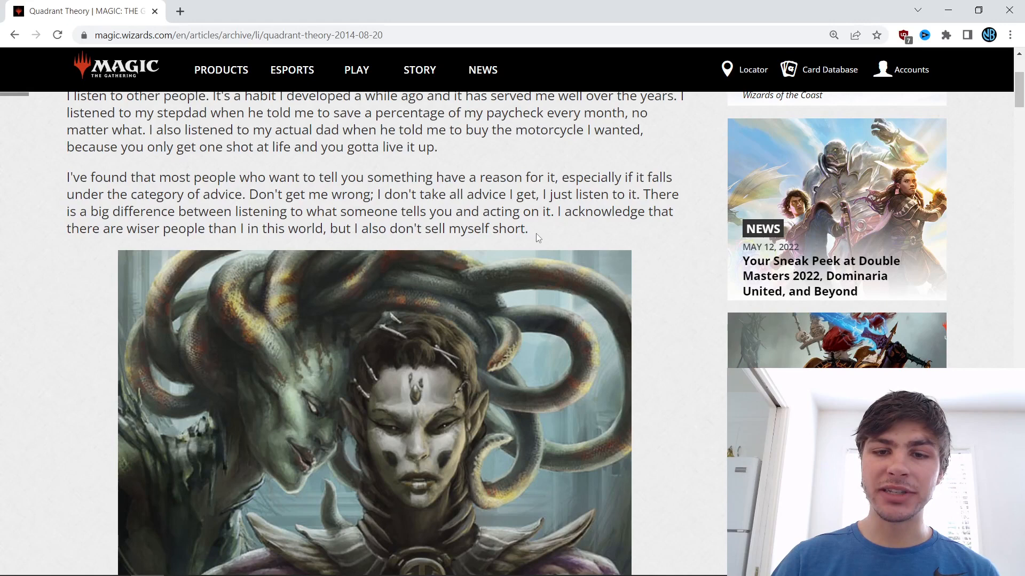
scroll("down", 3)
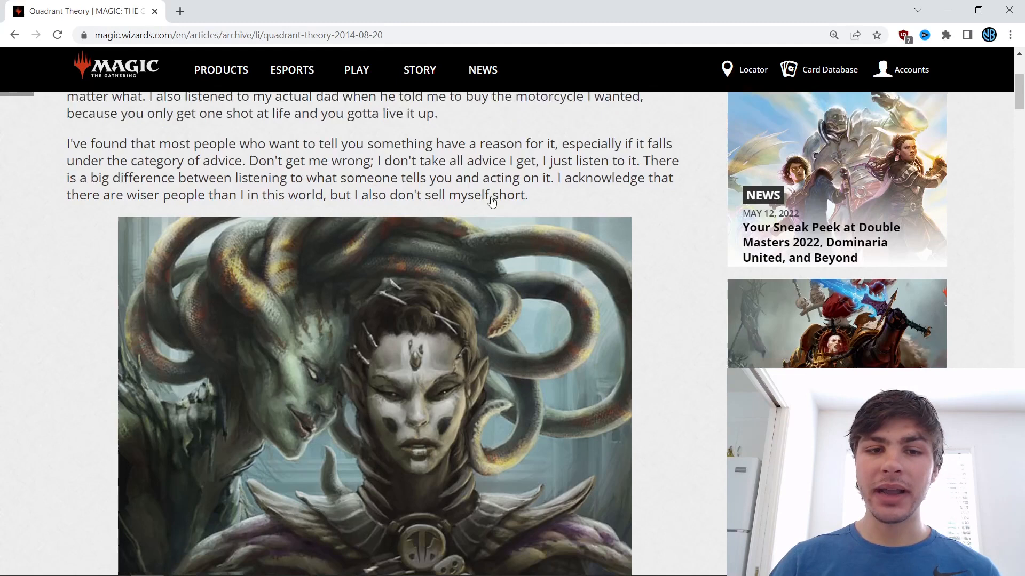
scroll("down", 3)
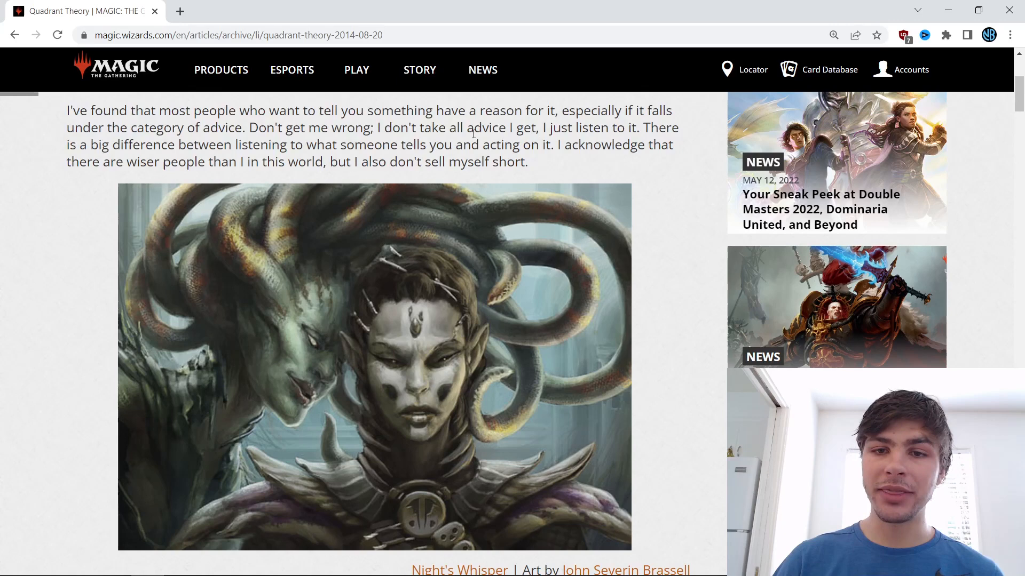
scroll("down", 3)
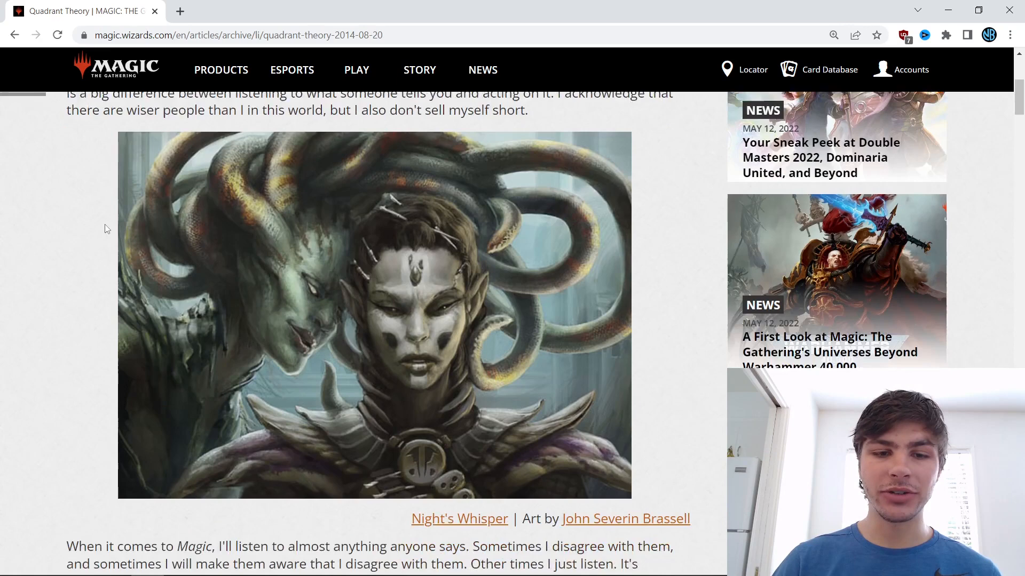
scroll("down", 3)
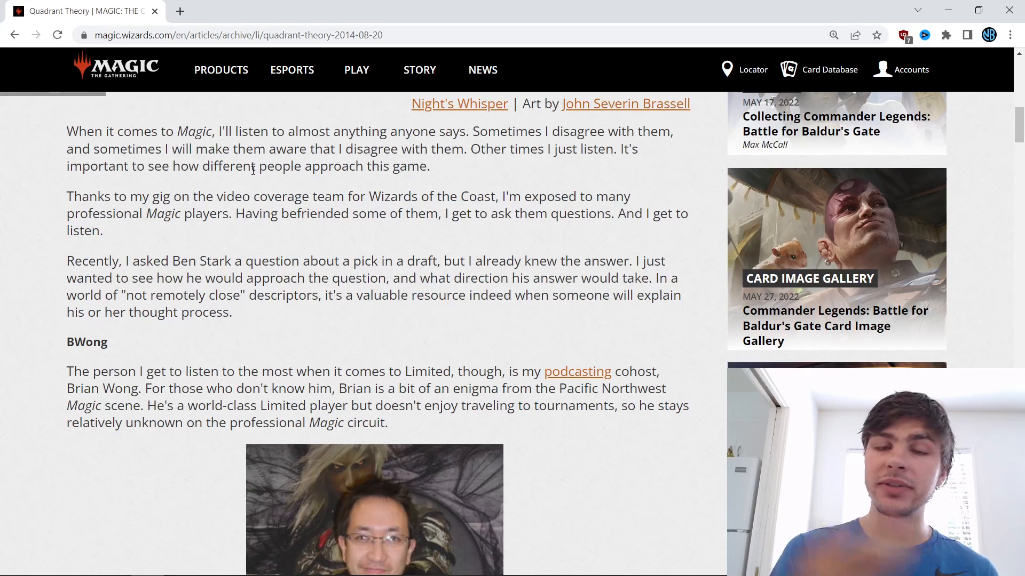
scroll("down", 3)
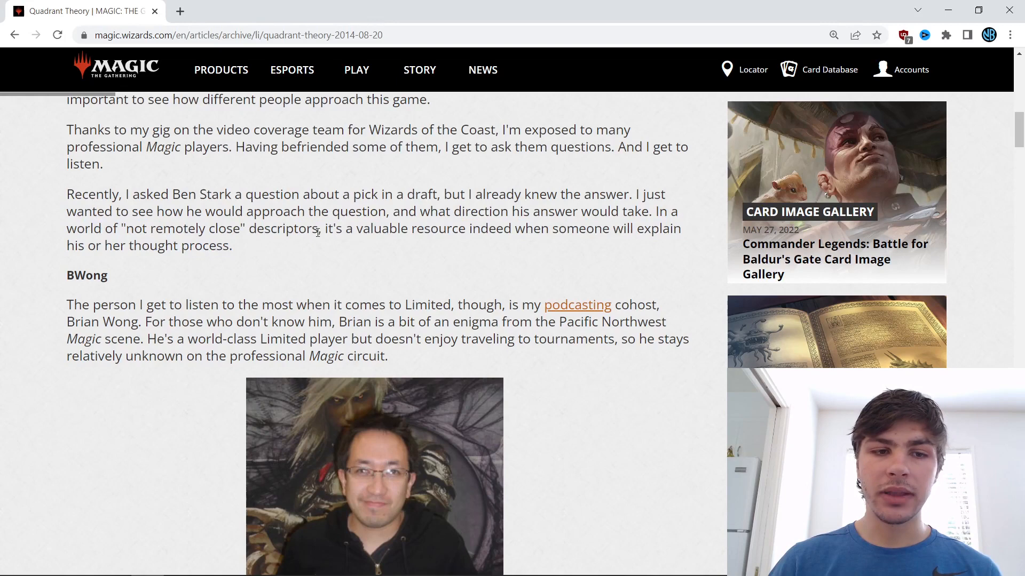
scroll("down", 3)
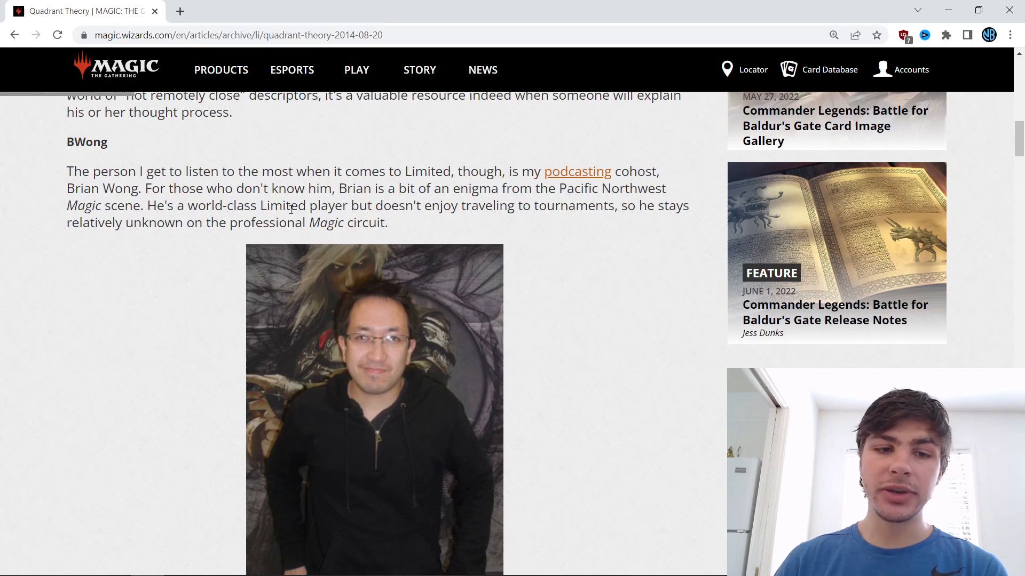
Scroll past Brian Wong's photo caption into the Four Buckets section, reaching 'Not so in Limited'.
scroll("down", 3)
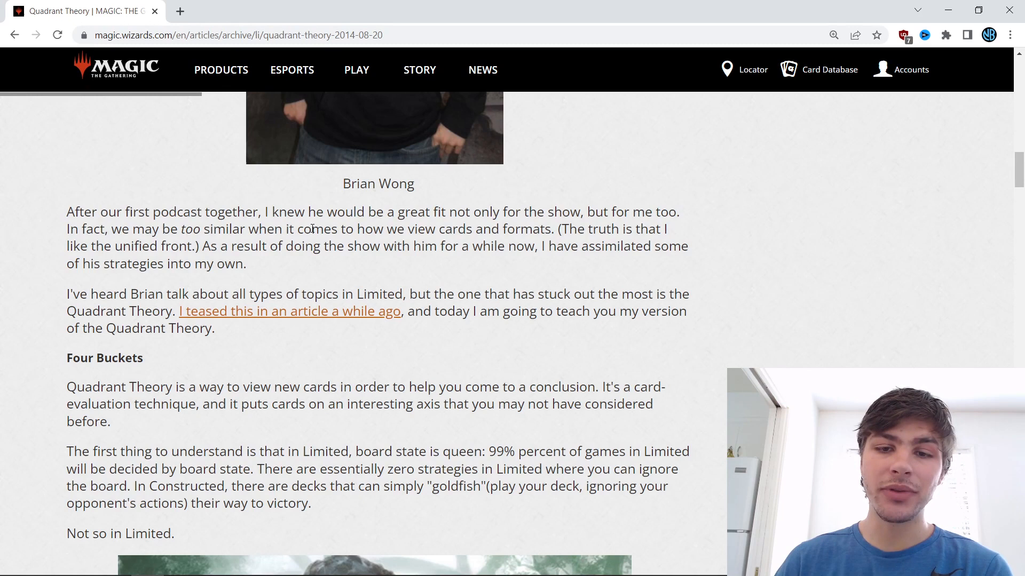
left_click(194, 246)
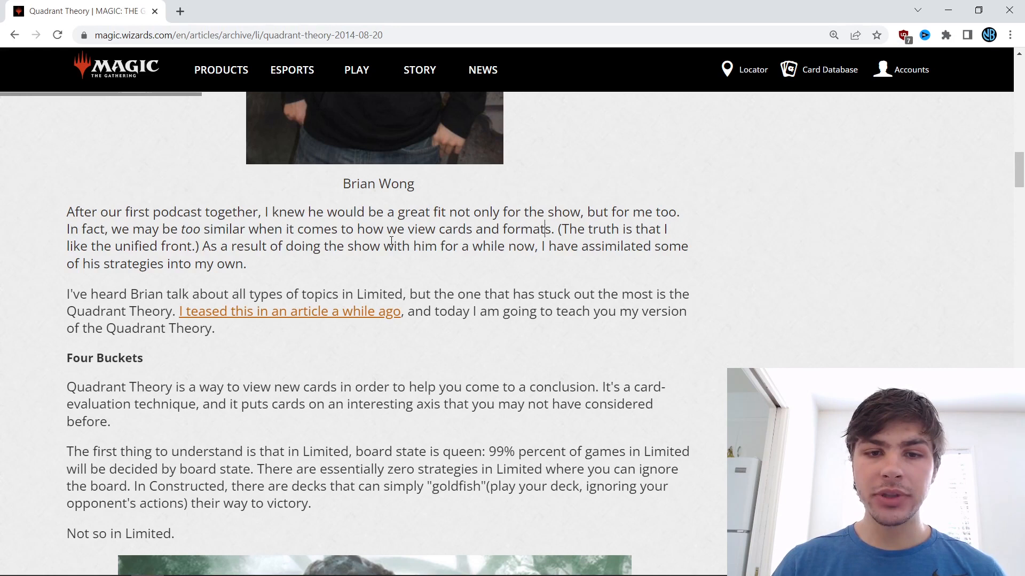
scroll("down", 3)
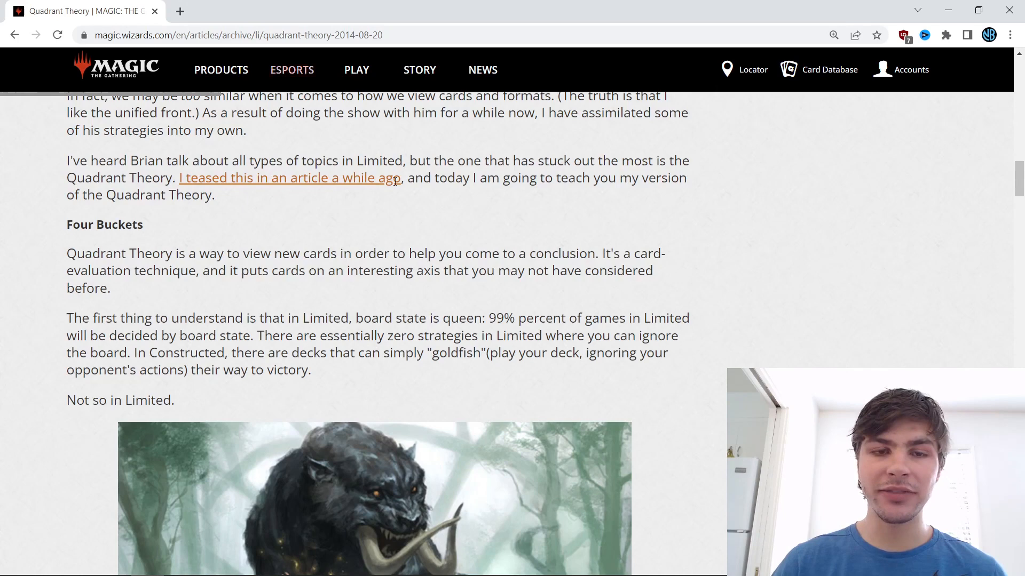
Scroll past the Chord of Calling artwork to the list of quadrants: Opening, Parity, Winning, Losing.
scroll("down", 3)
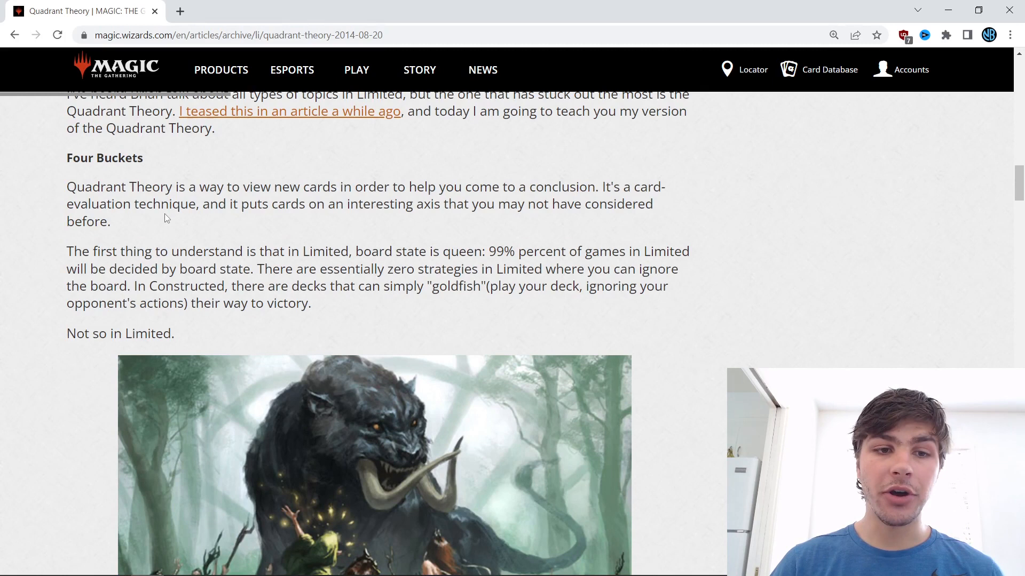
scroll("down", 3)
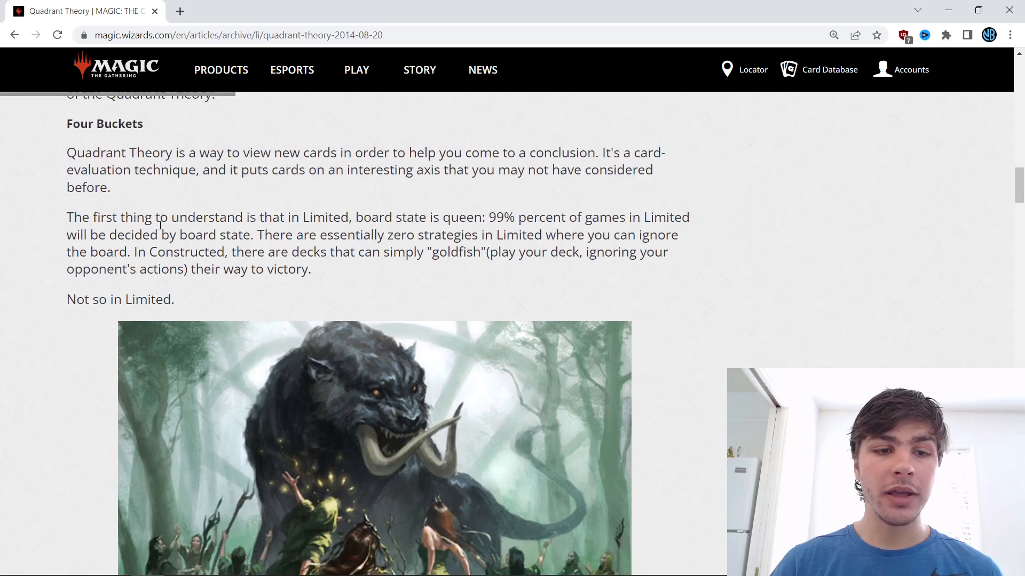
scroll("down", 3)
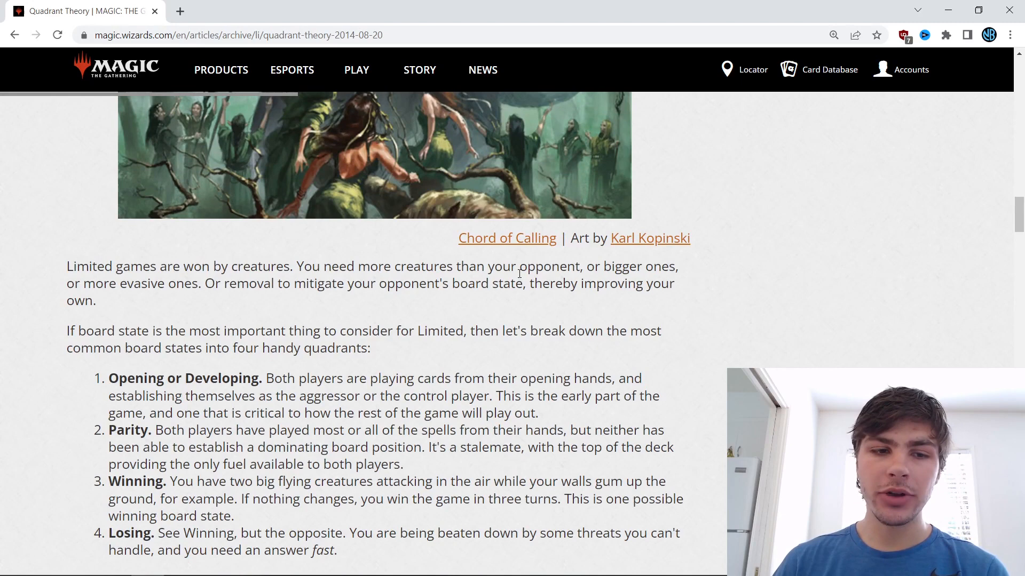
Scroll past the four quadrant definitions to the Deeper heading and its Opening or Developing entry.
scroll("down", 3)
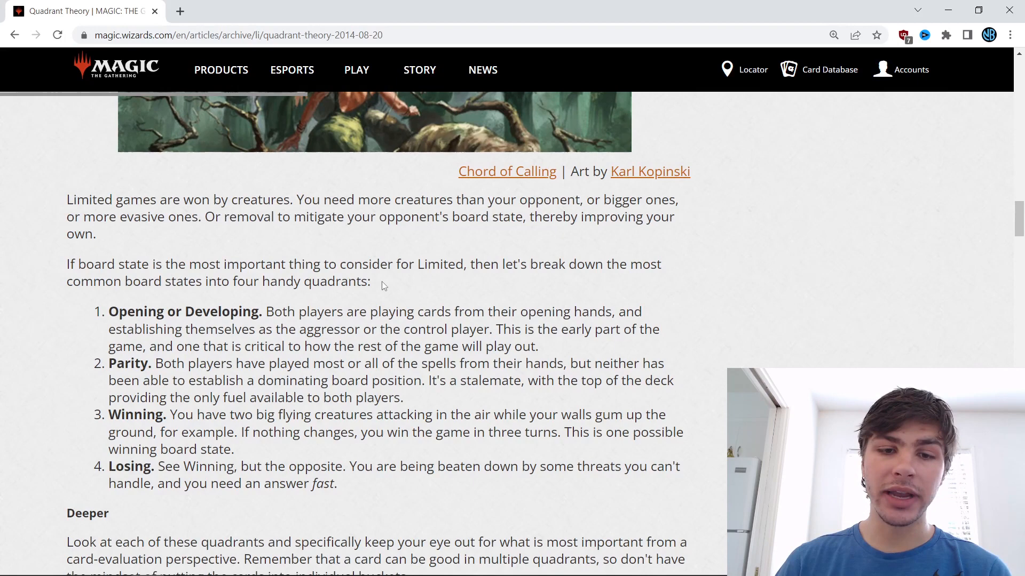
scroll("down", 3)
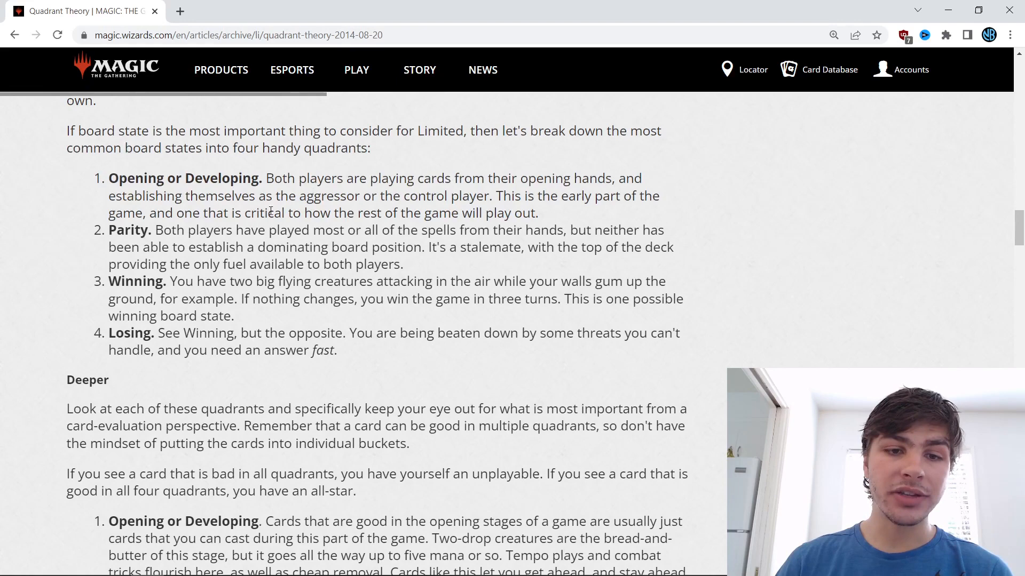
scroll("down", 3)
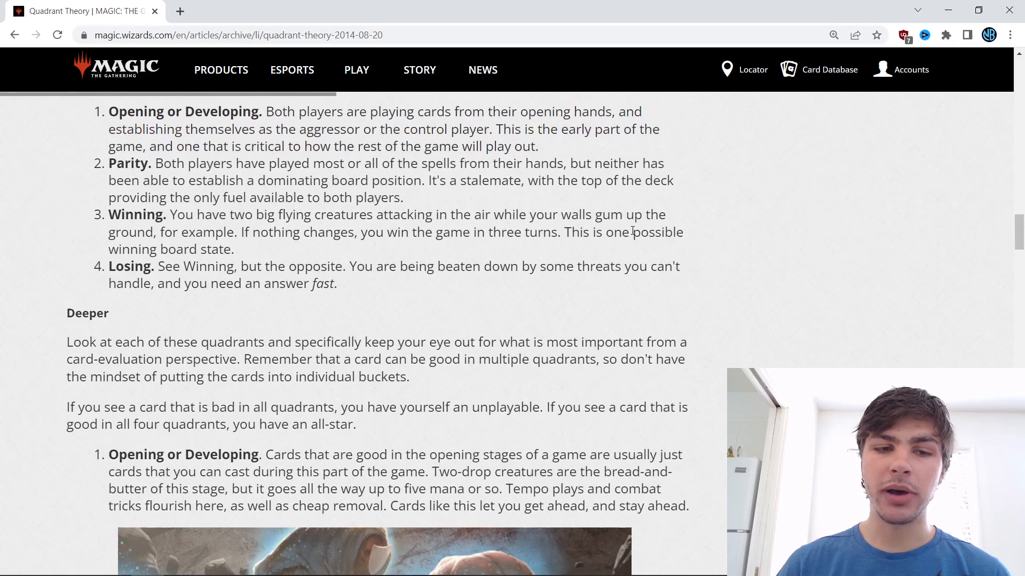
mouse_move(412, 258)
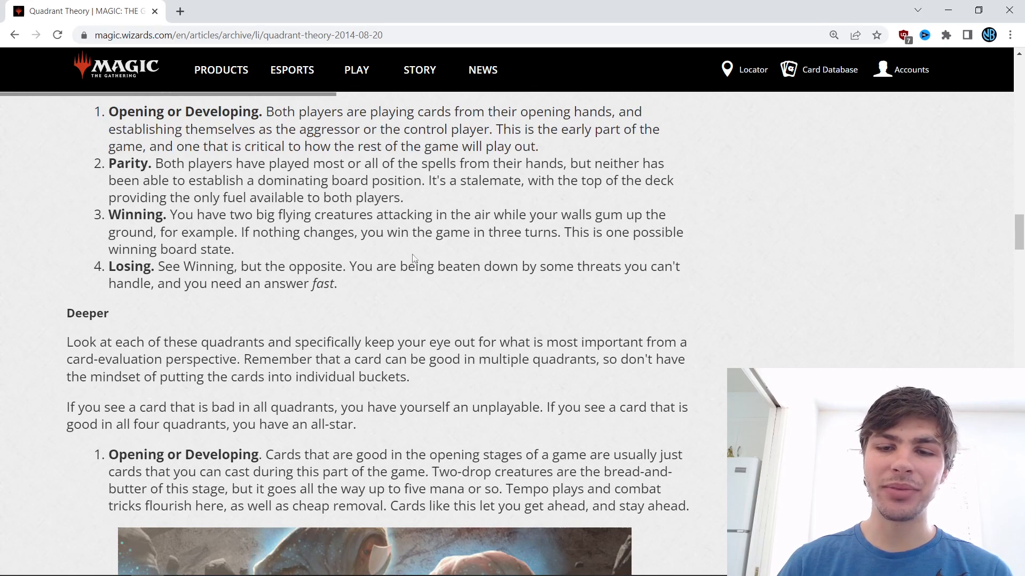
scroll("up", 3)
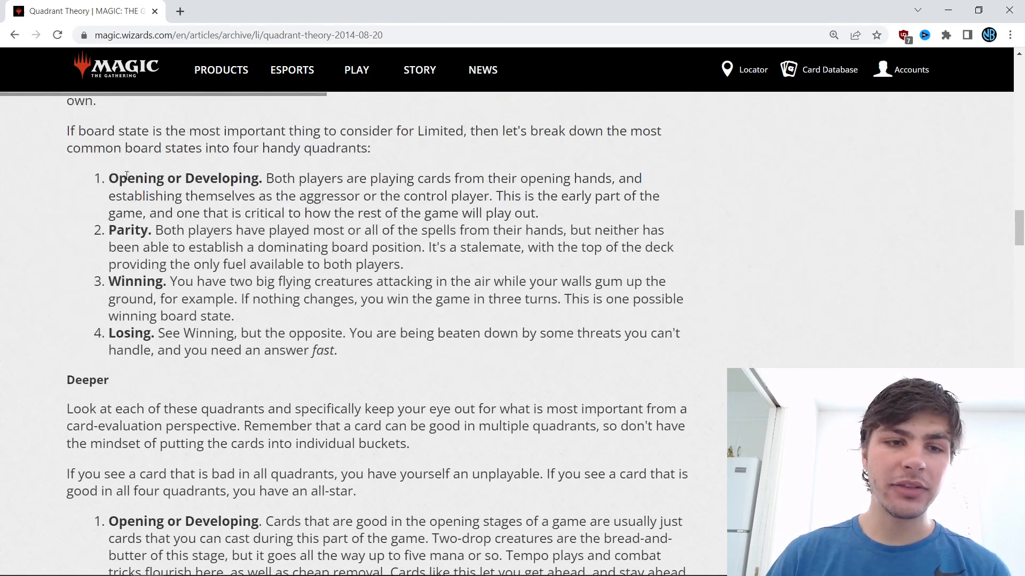
scroll("down", 3)
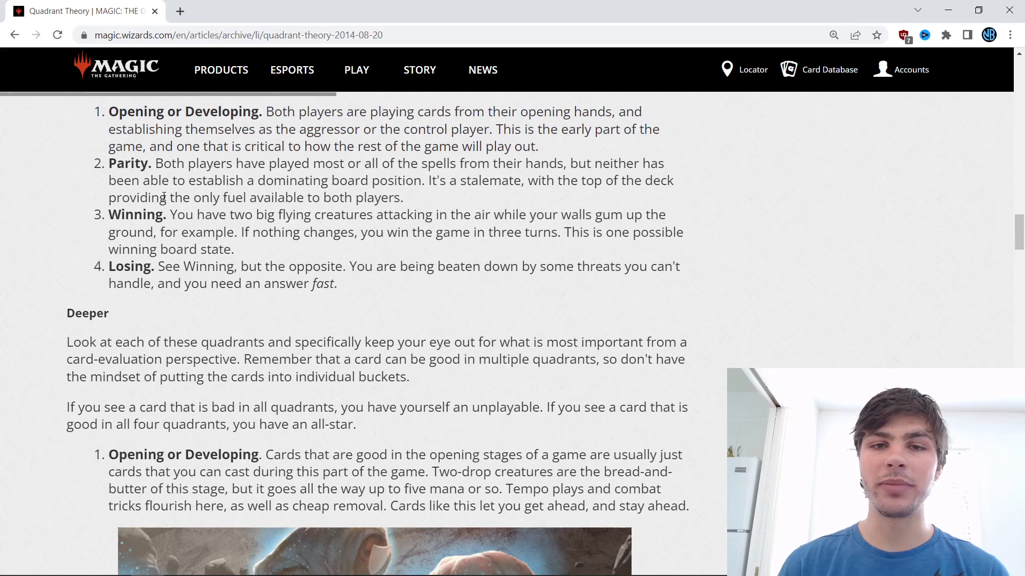
scroll("up", 3)
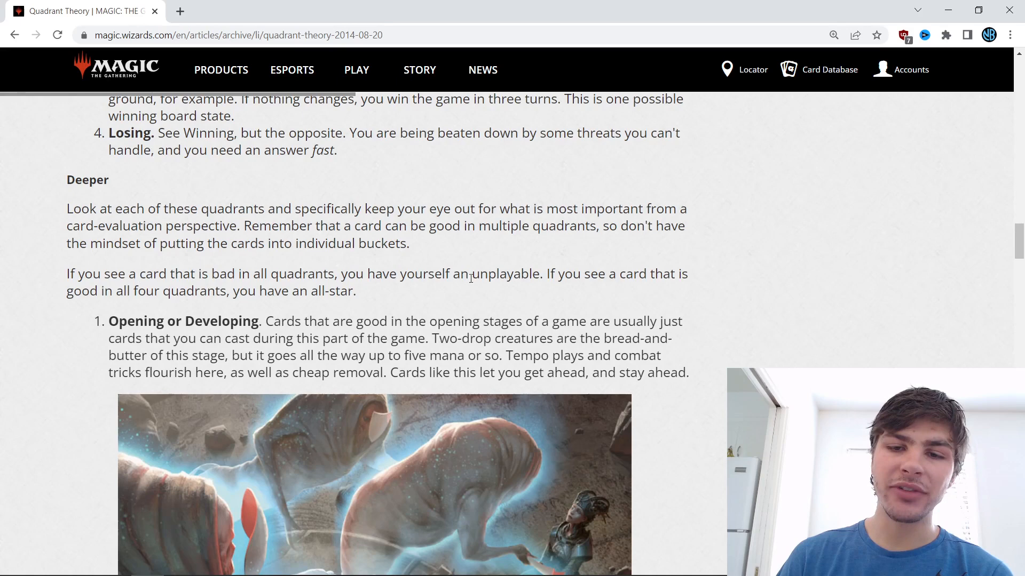
Scroll down until the Triplicate Spirits artwork after the Opening or Developing entry is fully visible.
scroll("down", 3)
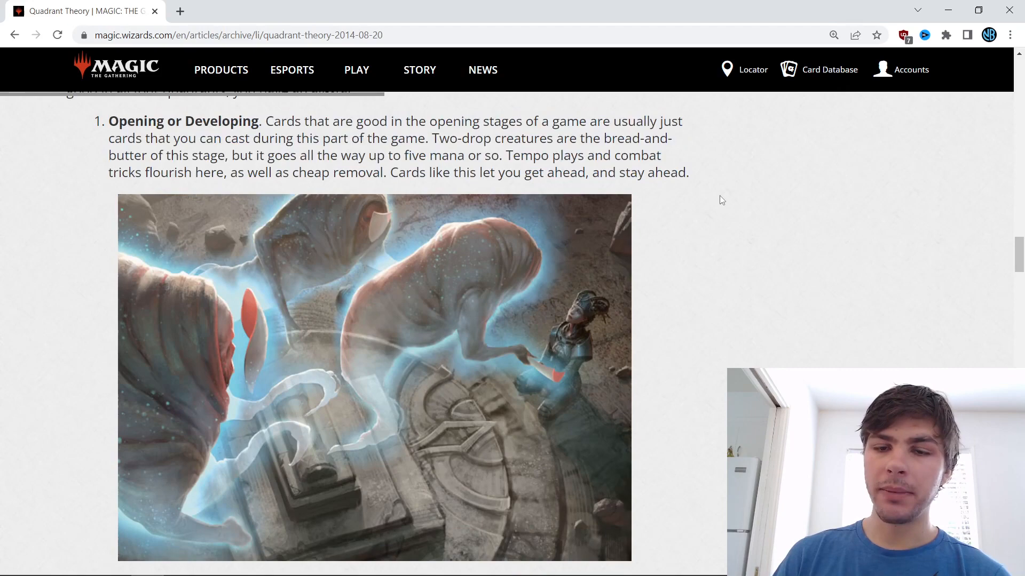
Scroll to the Magic 2015 Opening or Developing examples, previewing Frost Lynx, below the Triplicate Spirits art.
scroll("down", 3)
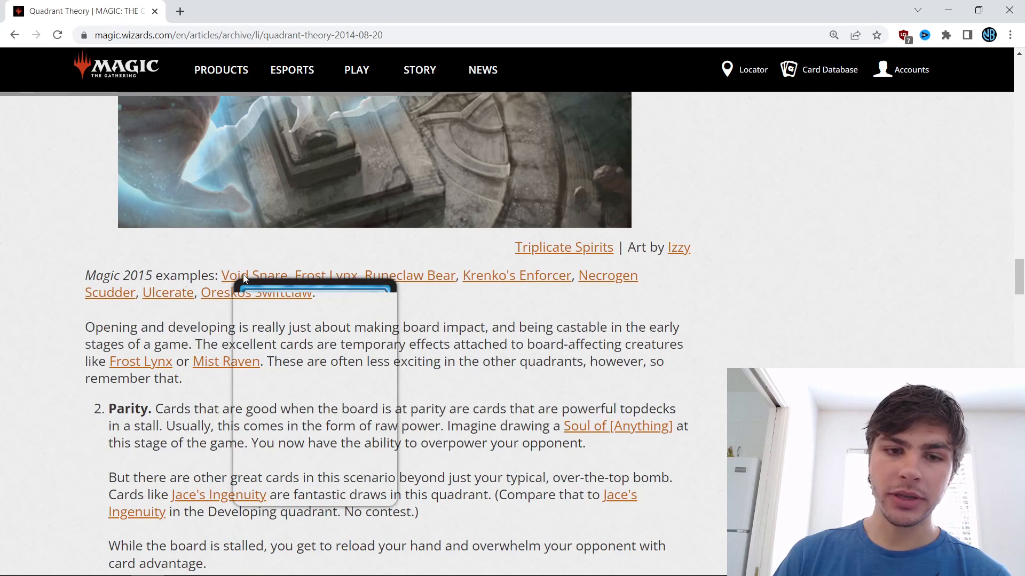
mouse_move(320, 276)
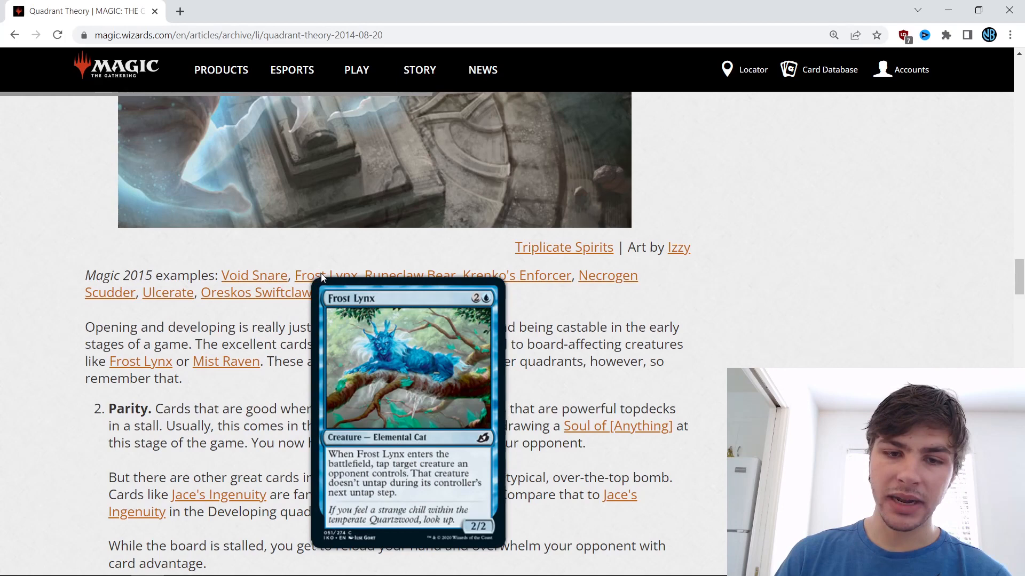
mouse_move(516, 275)
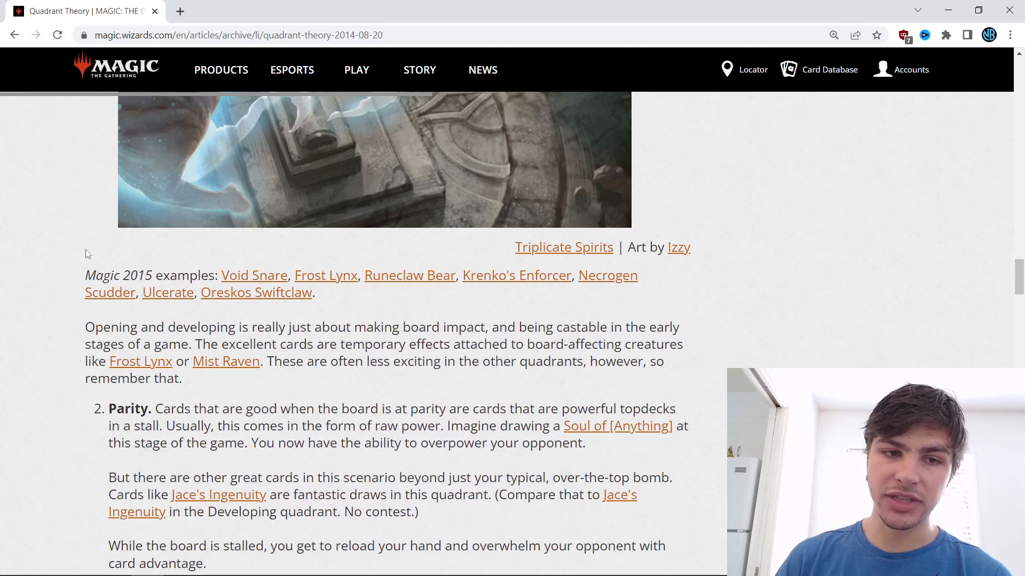
mouse_move(608, 276)
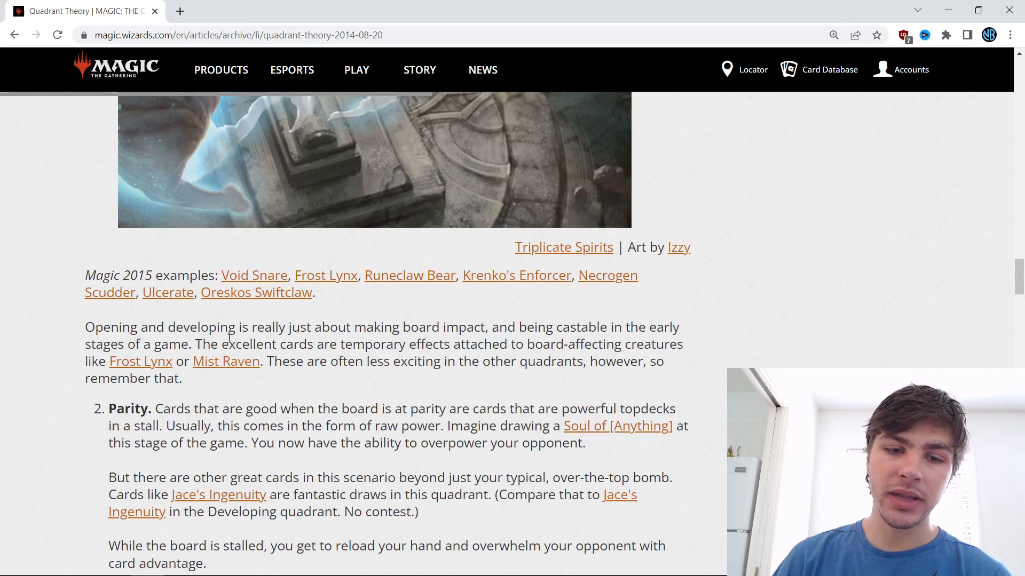
mouse_move(227, 361)
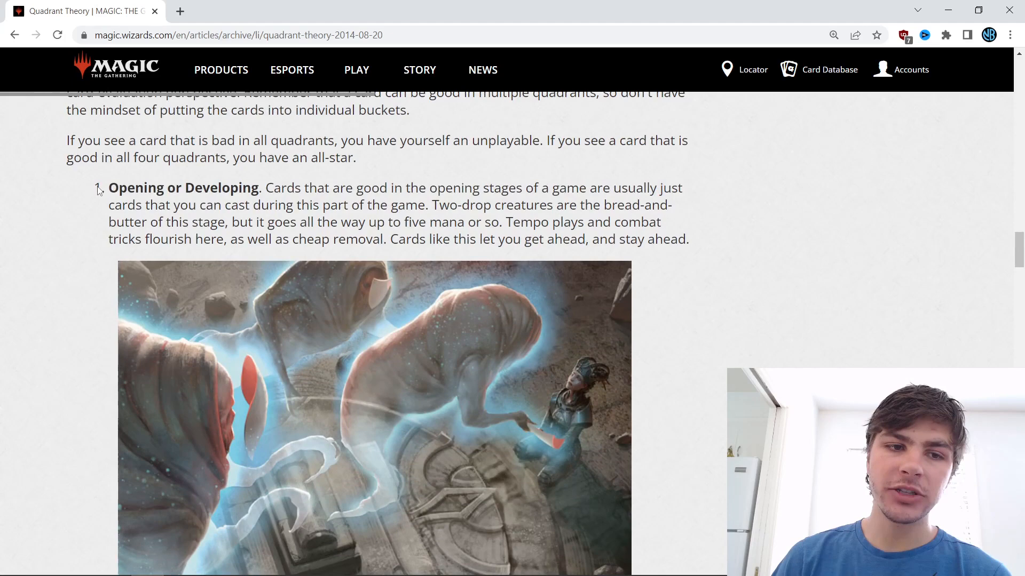
scroll("down", 3)
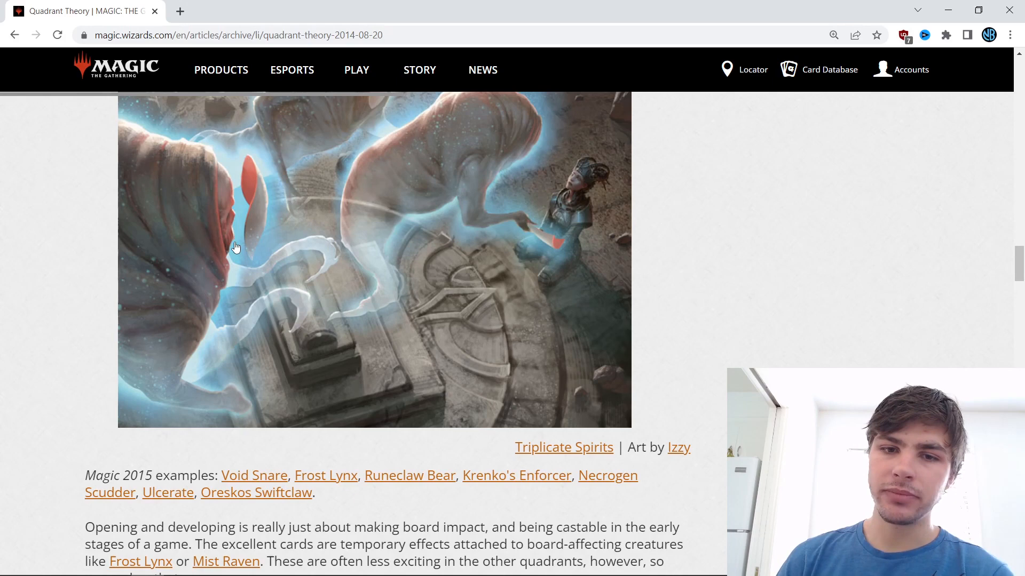
Scroll through the Parity entry, previewing the Jace's Ingenuity and Amphin Pathmage cards it mentions.
scroll("down", 3)
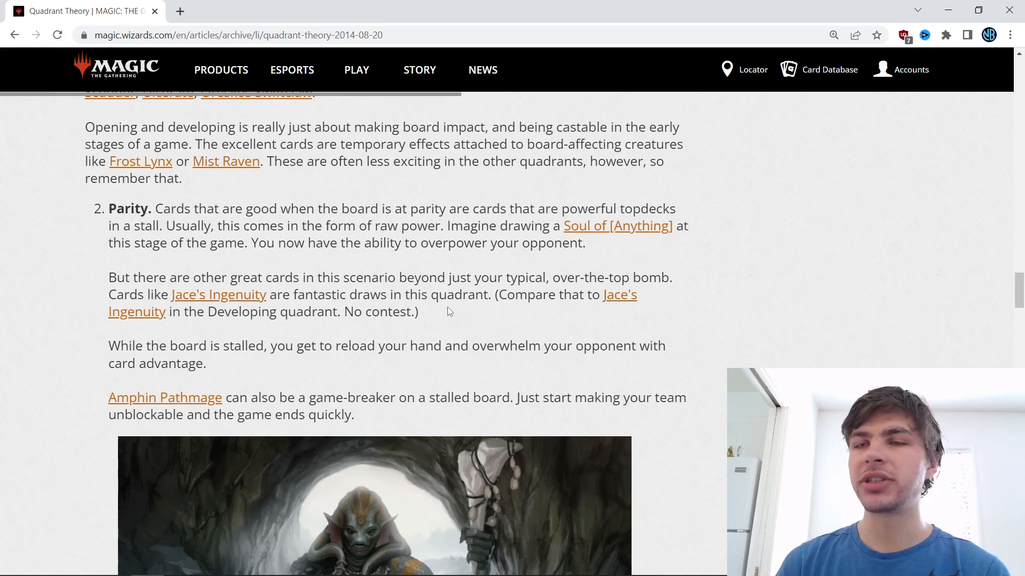
mouse_move(617, 225)
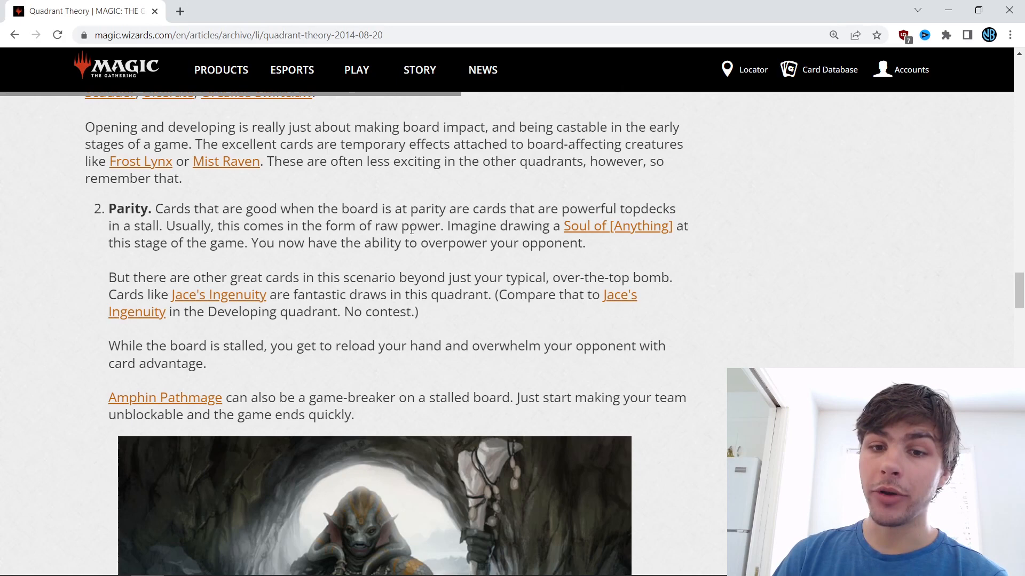
mouse_move(218, 228)
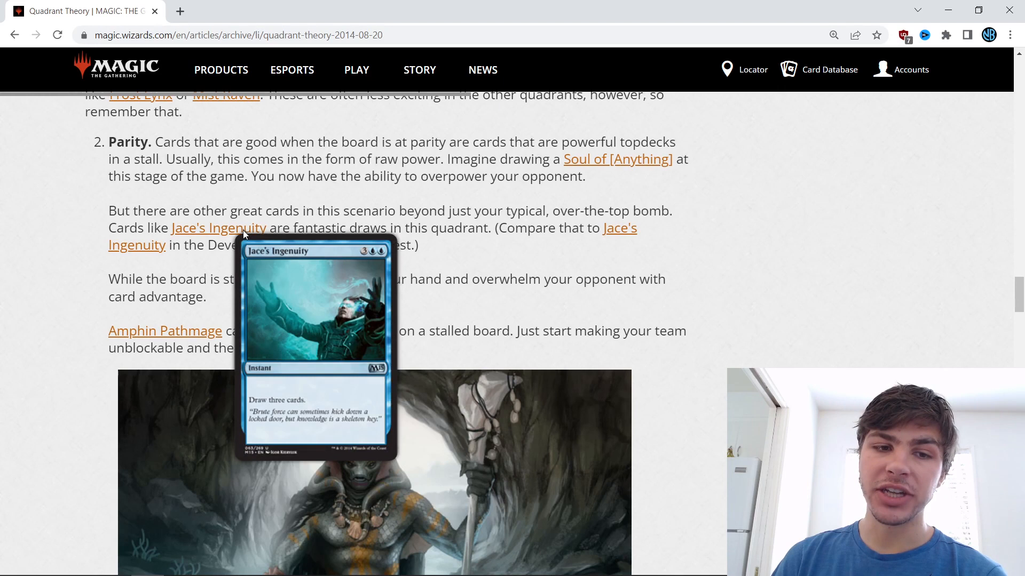
mouse_move(519, 234)
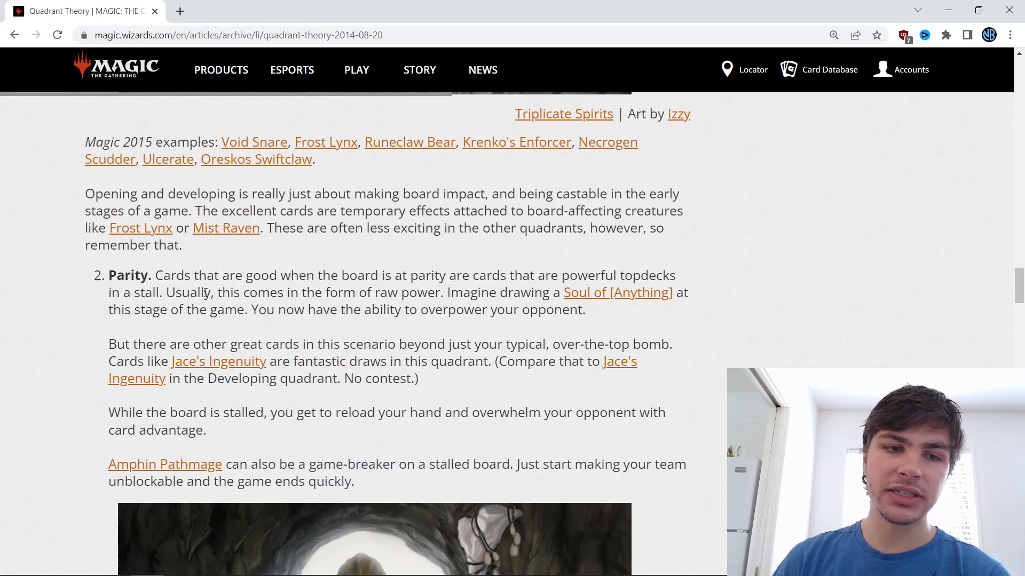
scroll("down", 3)
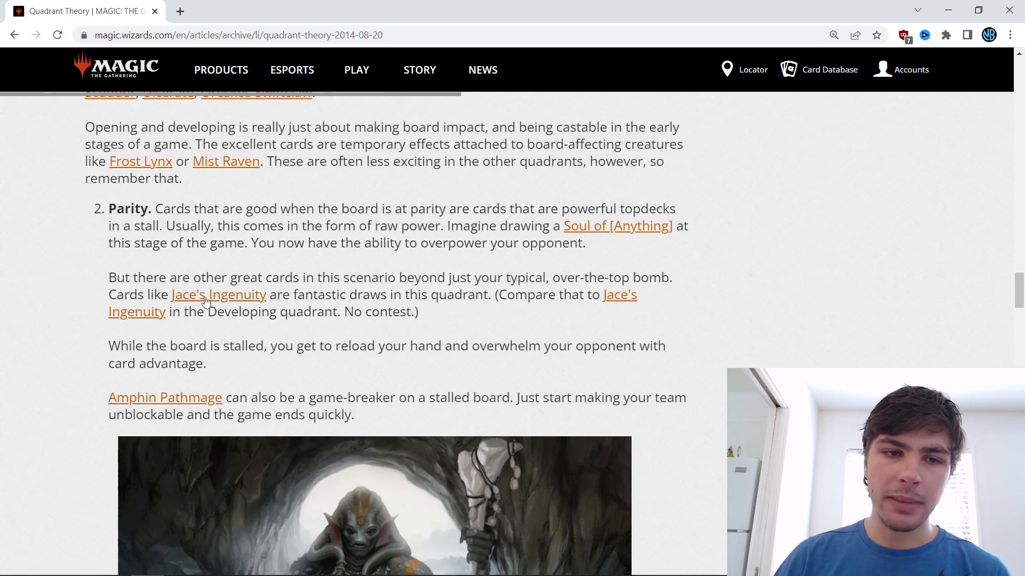
scroll("down", 3)
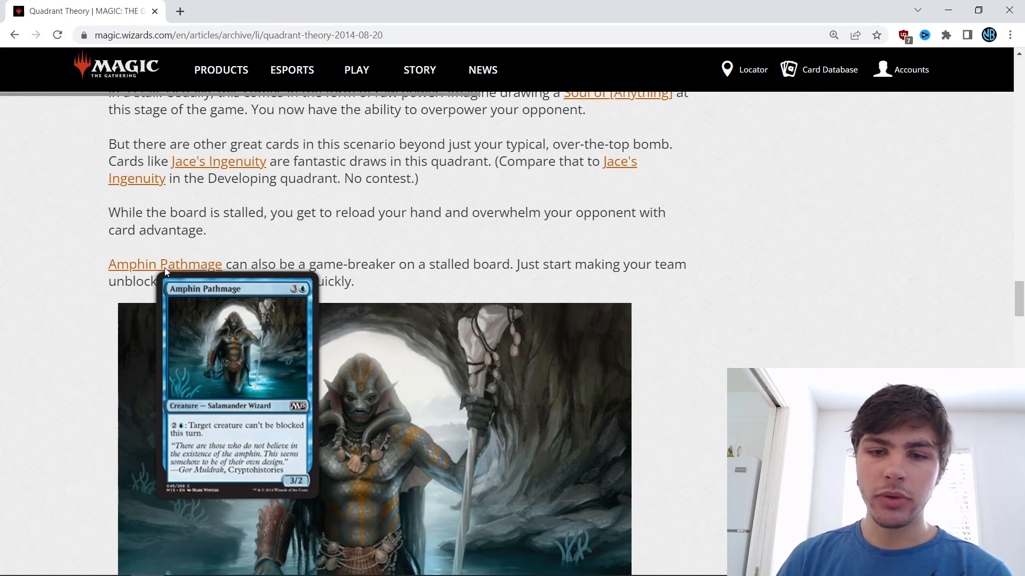
Scroll through Parity's Magic 2015 example cards, previewing each, down to the Winning entry.
scroll("down", 3)
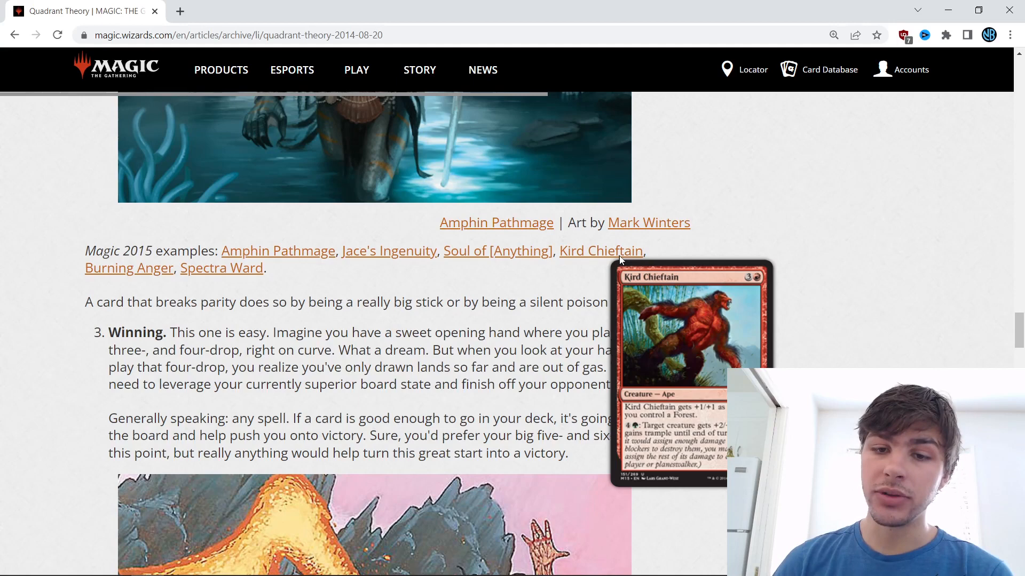
mouse_move(129, 268)
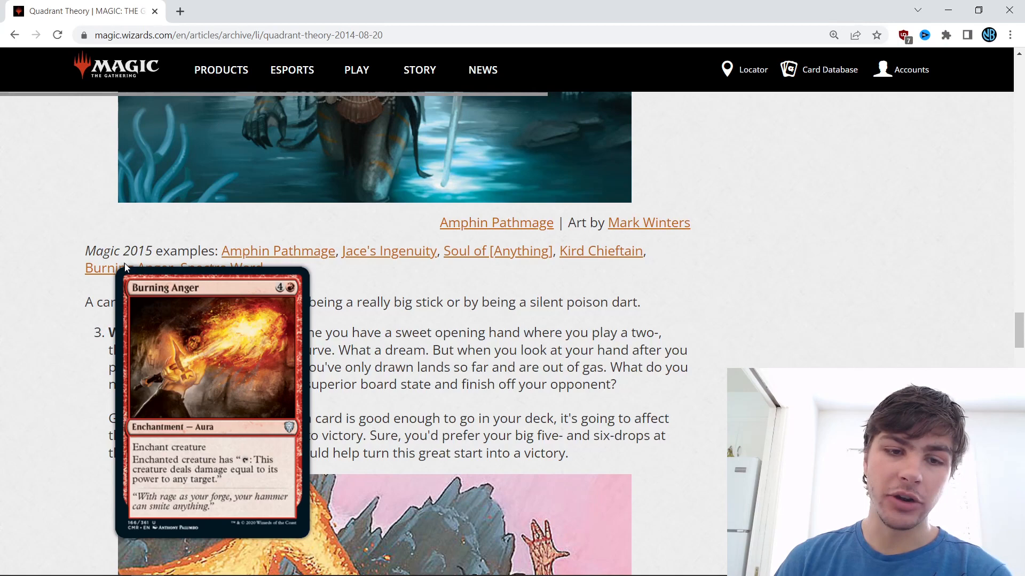
mouse_move(220, 268)
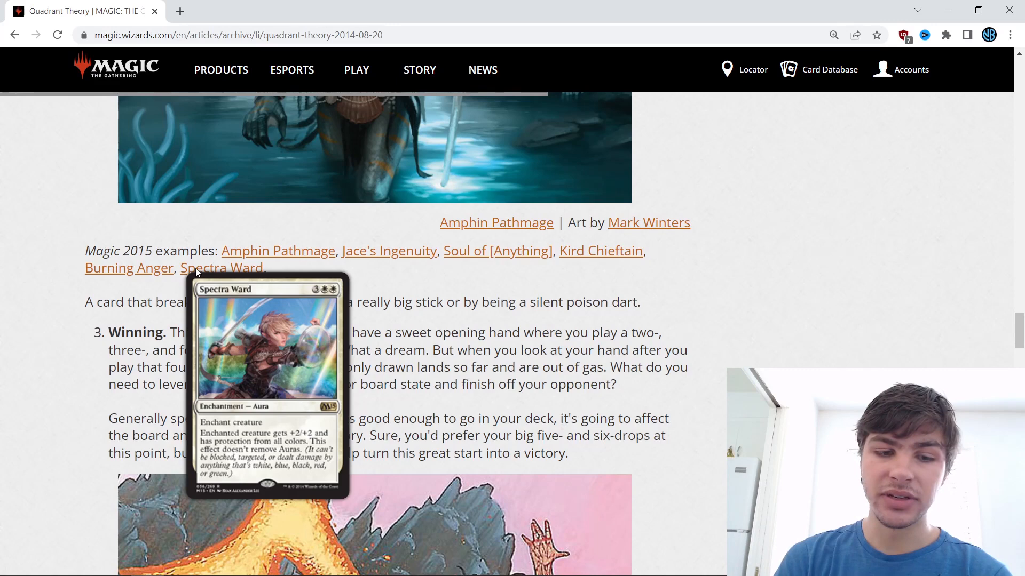
mouse_move(222, 268)
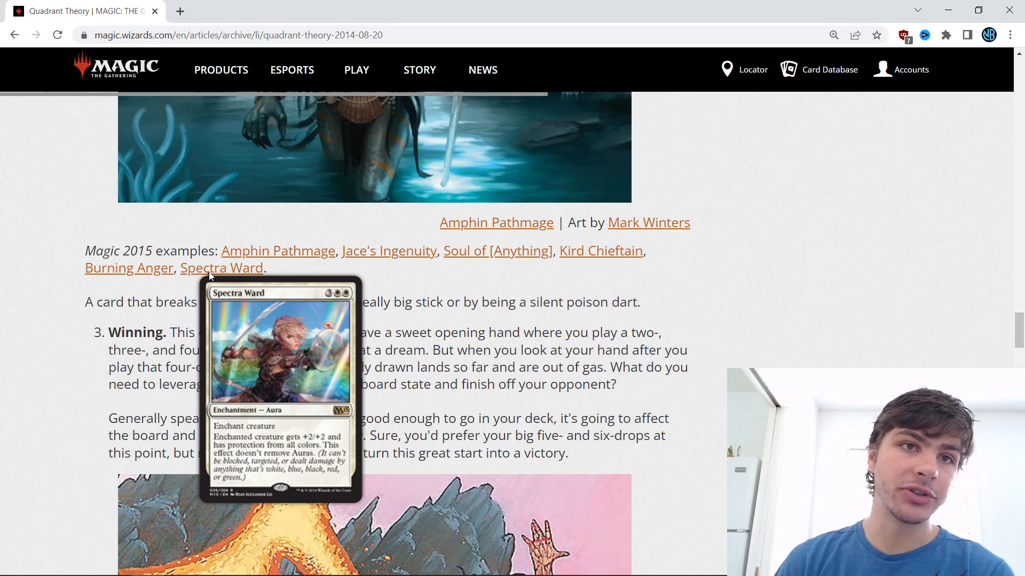
mouse_move(634, 306)
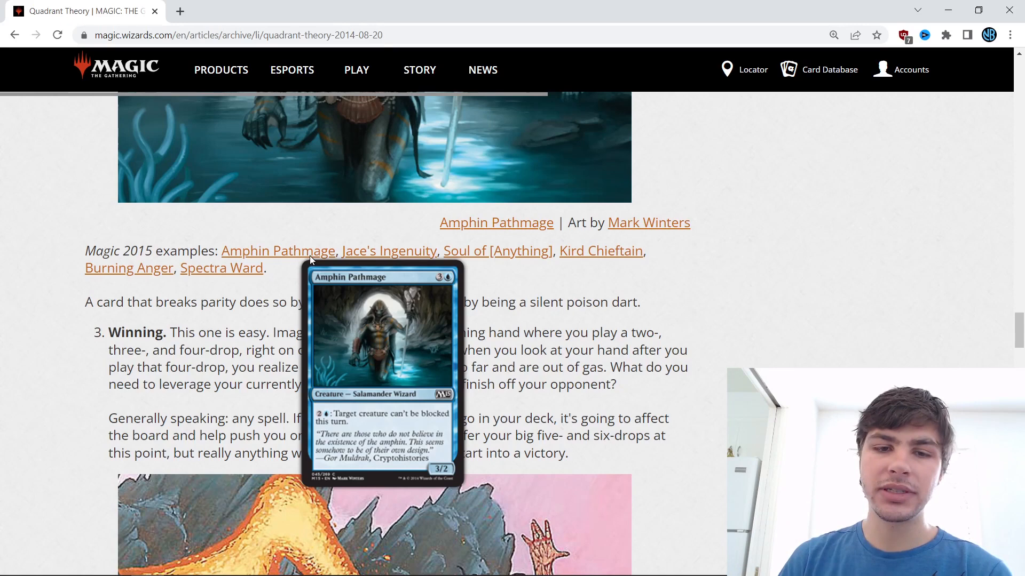
mouse_move(389, 249)
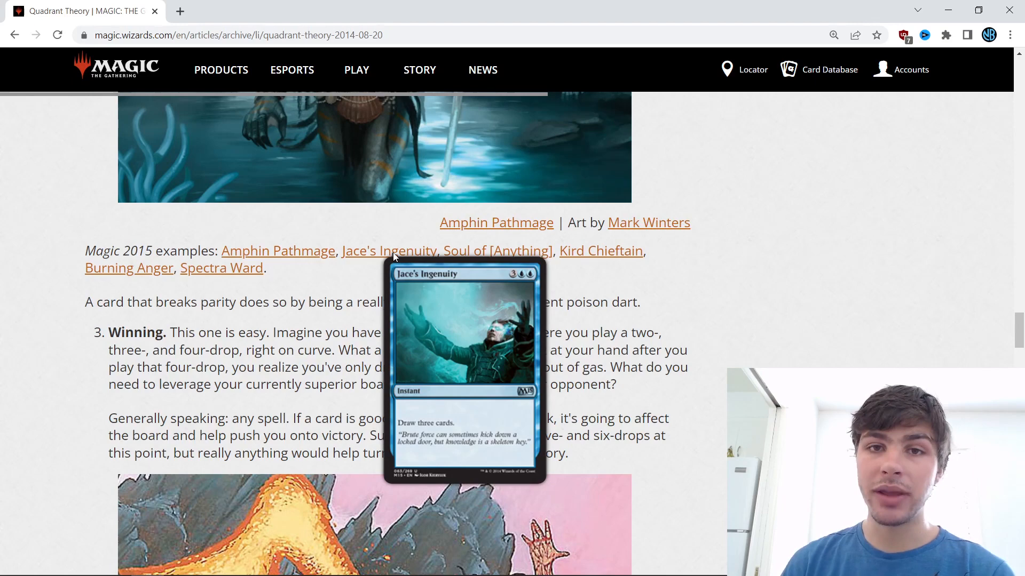
scroll("down", 3)
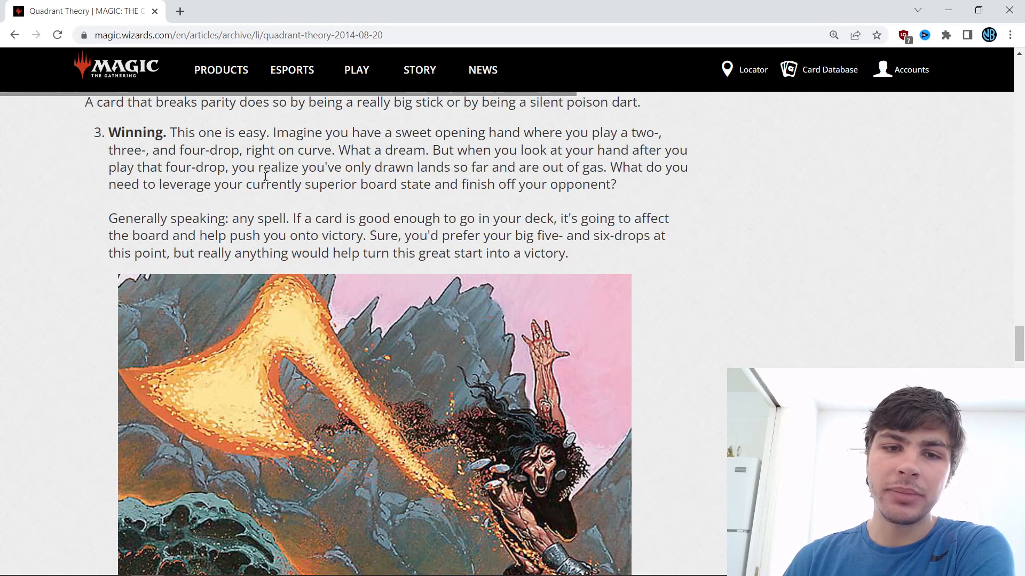
mouse_move(469, 188)
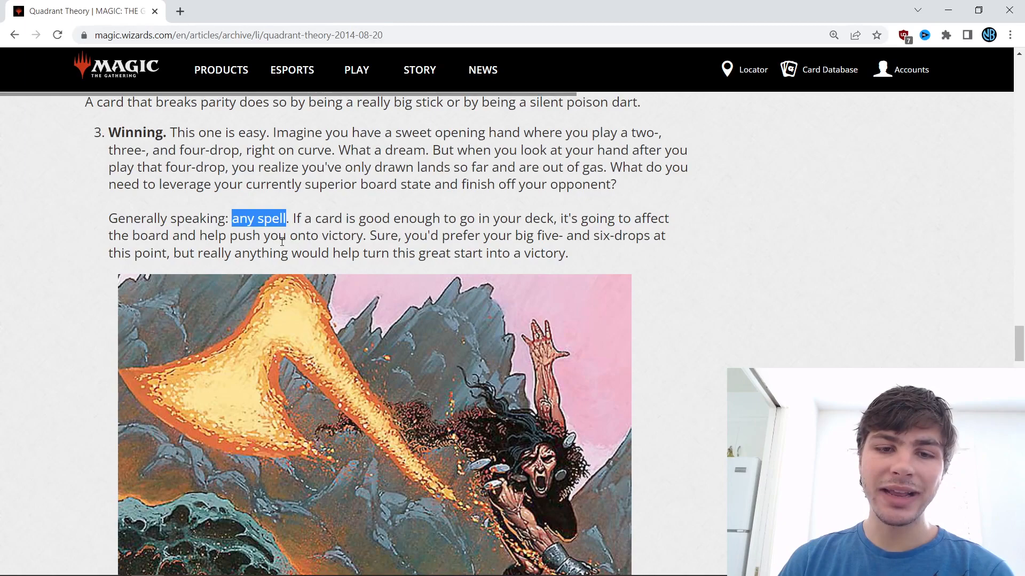
scroll("down", 3)
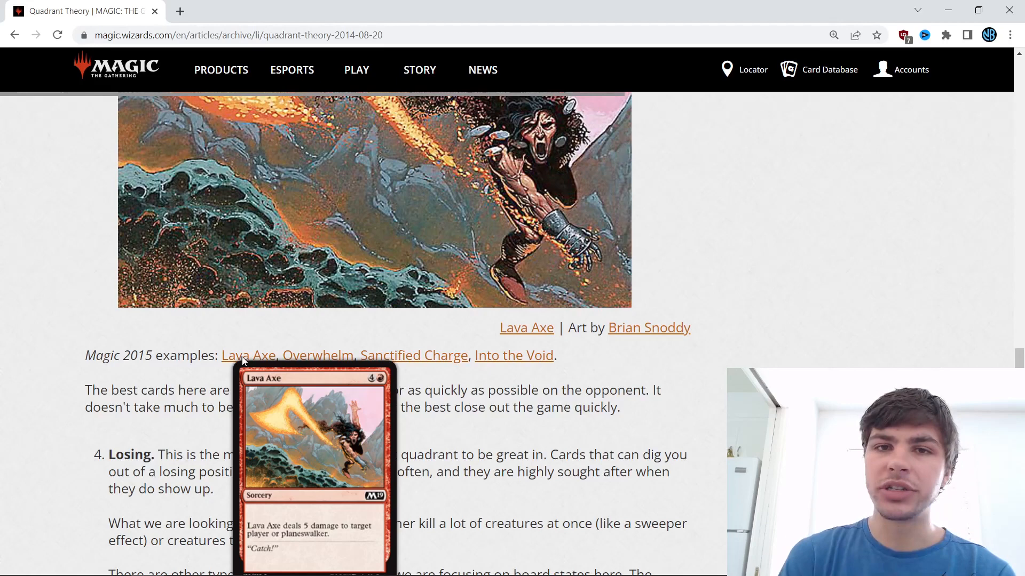
mouse_move(124, 357)
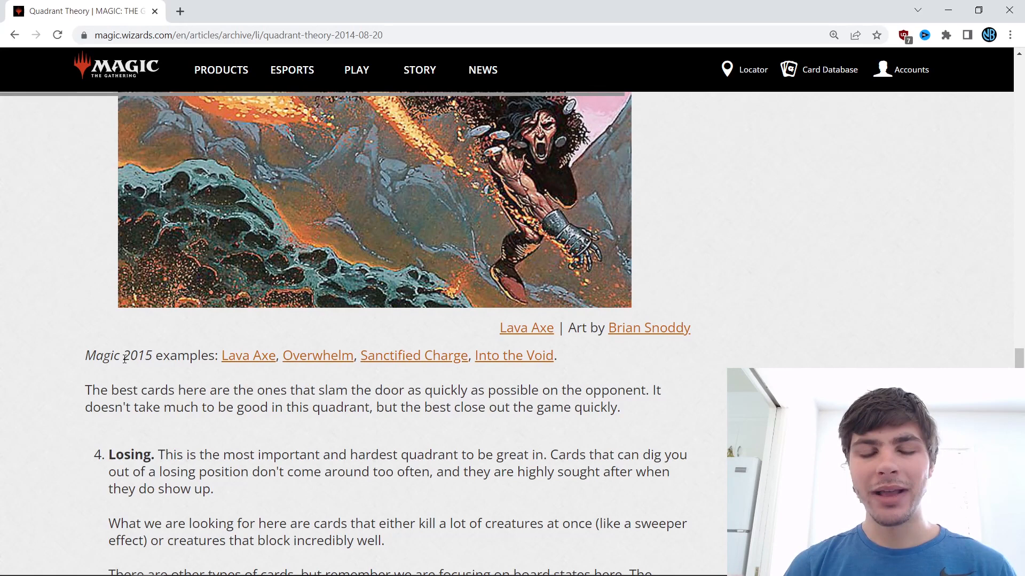
mouse_move(318, 354)
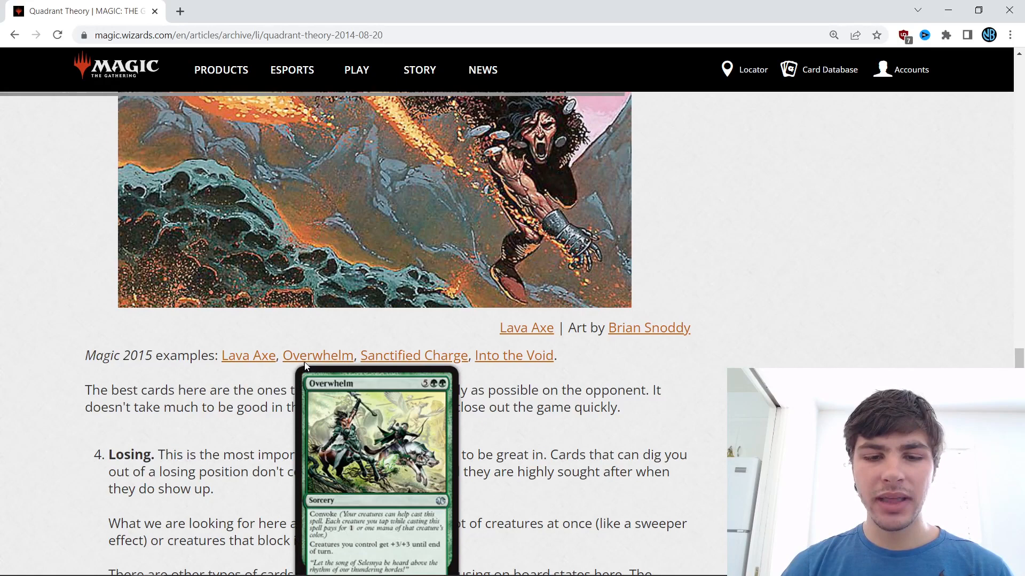
mouse_move(414, 354)
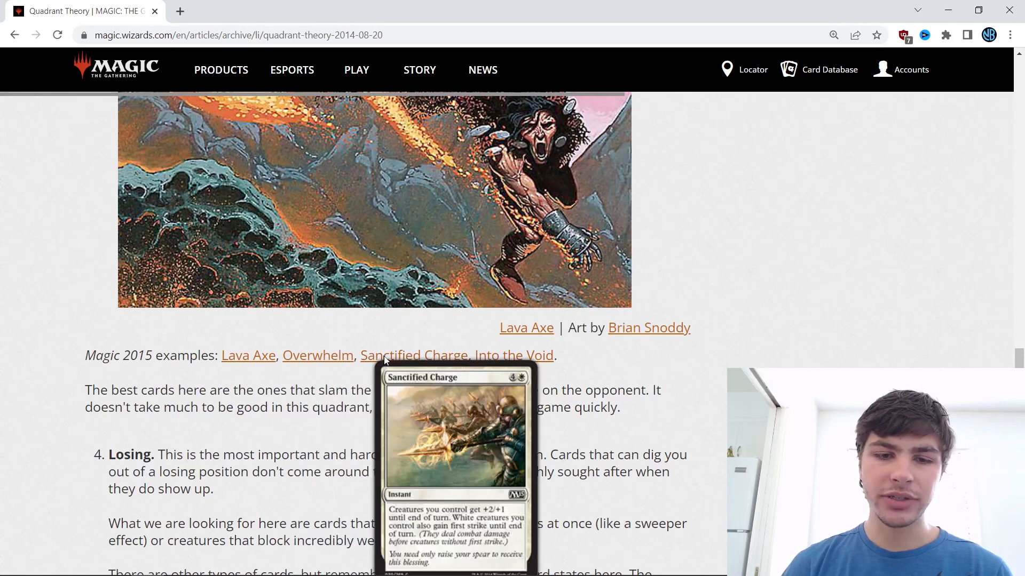
mouse_move(514, 354)
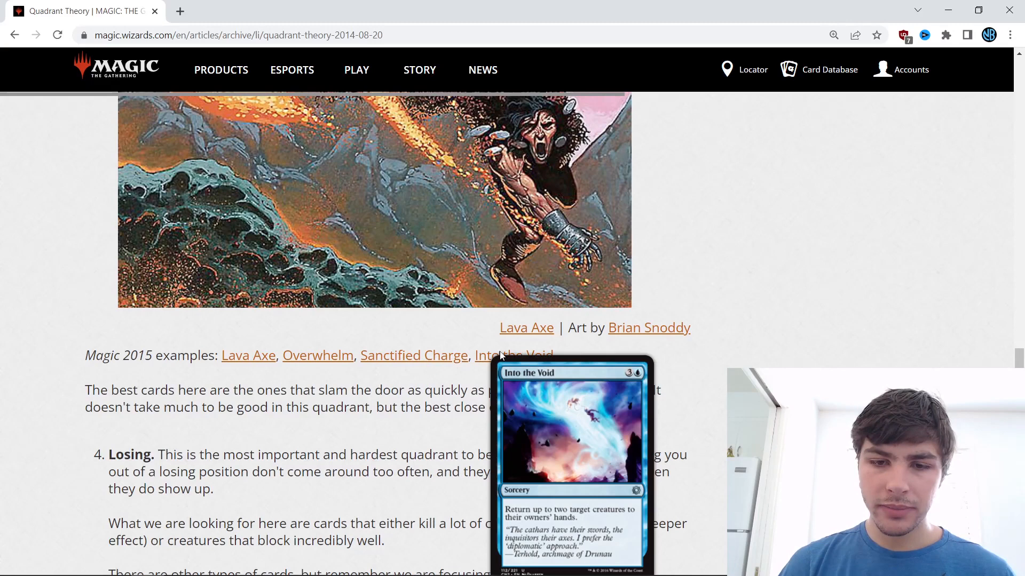
mouse_move(63, 342)
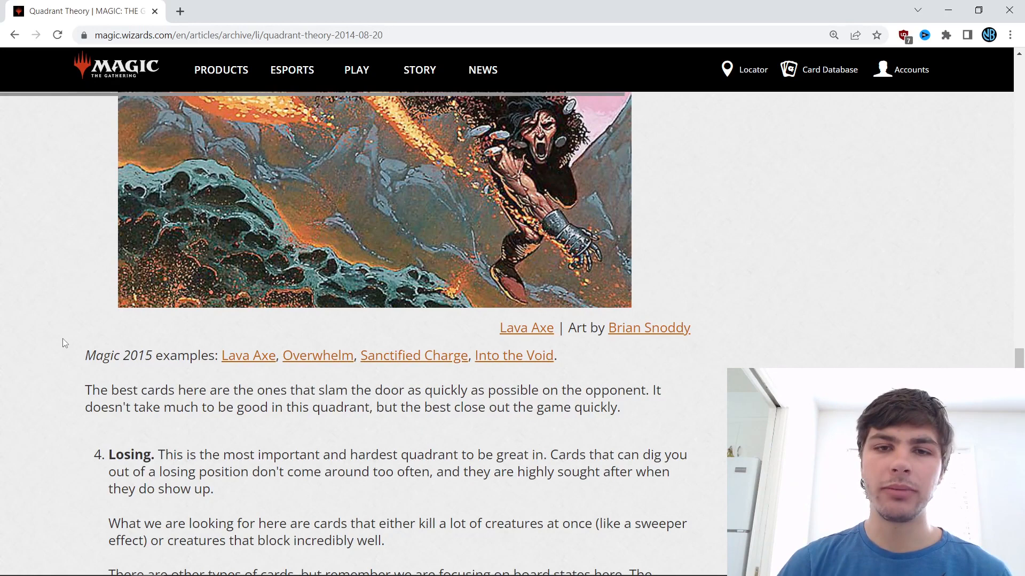
Scroll back up to the Winning quadrant's paragraph after previewing its example cards.
scroll("up", 3)
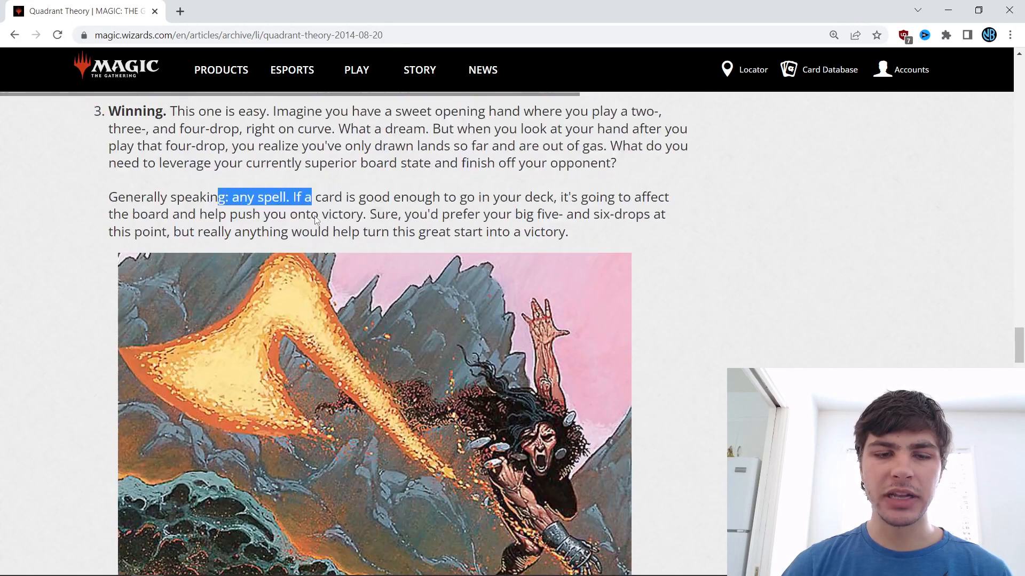
Scroll down to the '4. Losing' quadrant section and its hornet artwork.
scroll("down", 3)
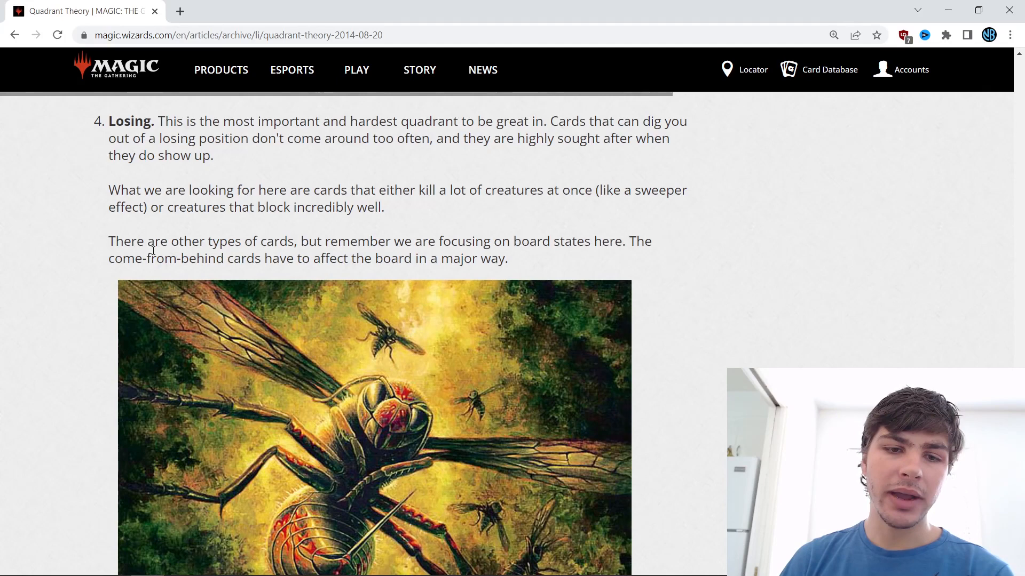
scroll("down", 3)
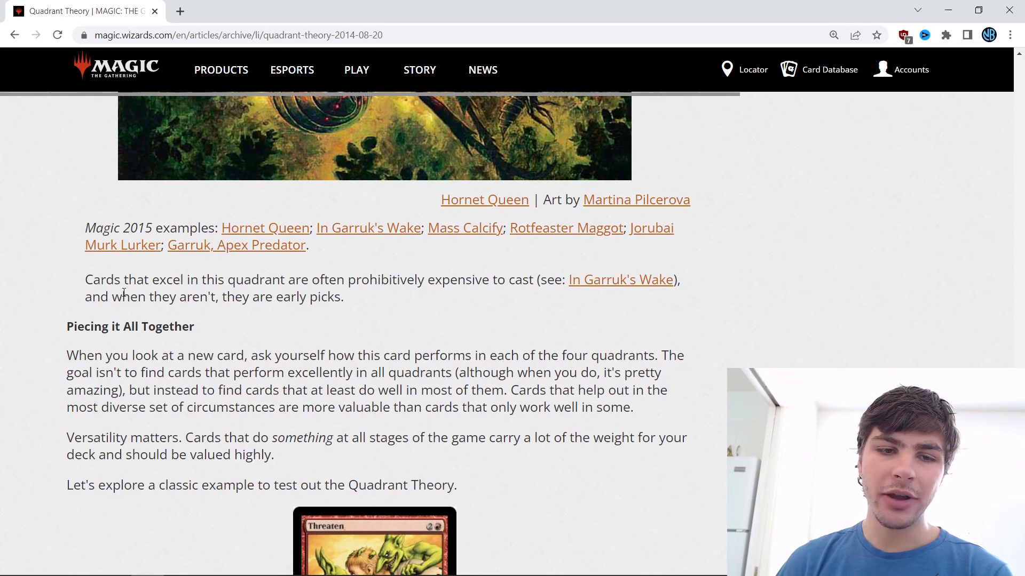
mouse_move(265, 295)
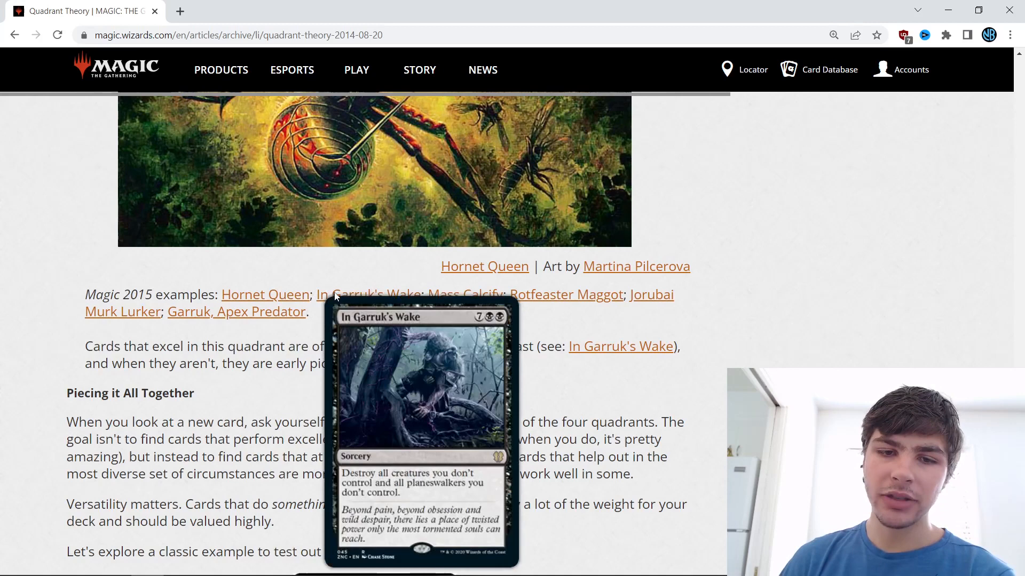
mouse_move(566, 295)
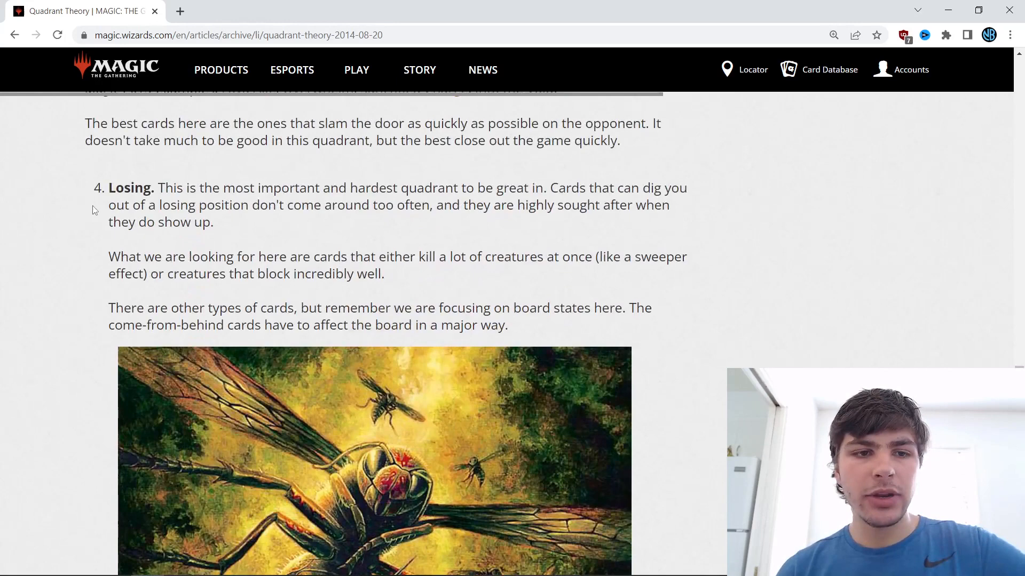
Scroll past the Hornet Queen art to Losing's examples In Garruk's Wake and Rotfeaster Maggot.
scroll("down", 3)
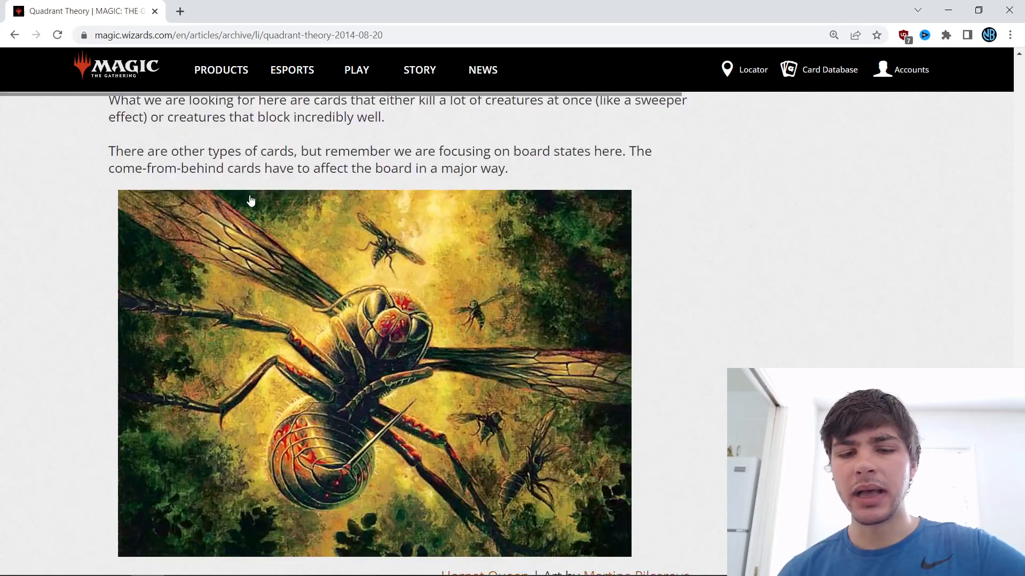
scroll("down", 3)
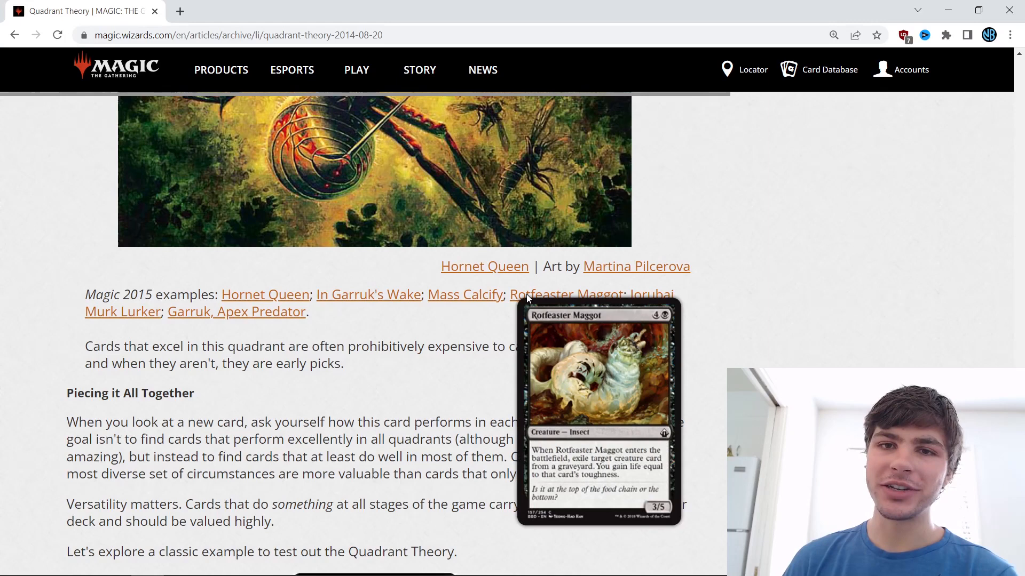
mouse_move(431, 352)
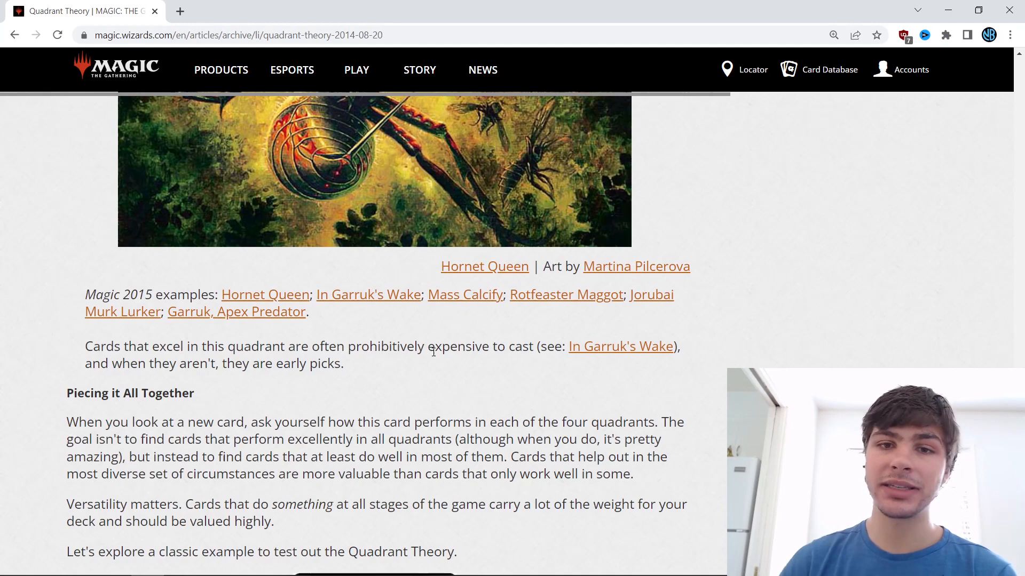
mouse_move(565, 295)
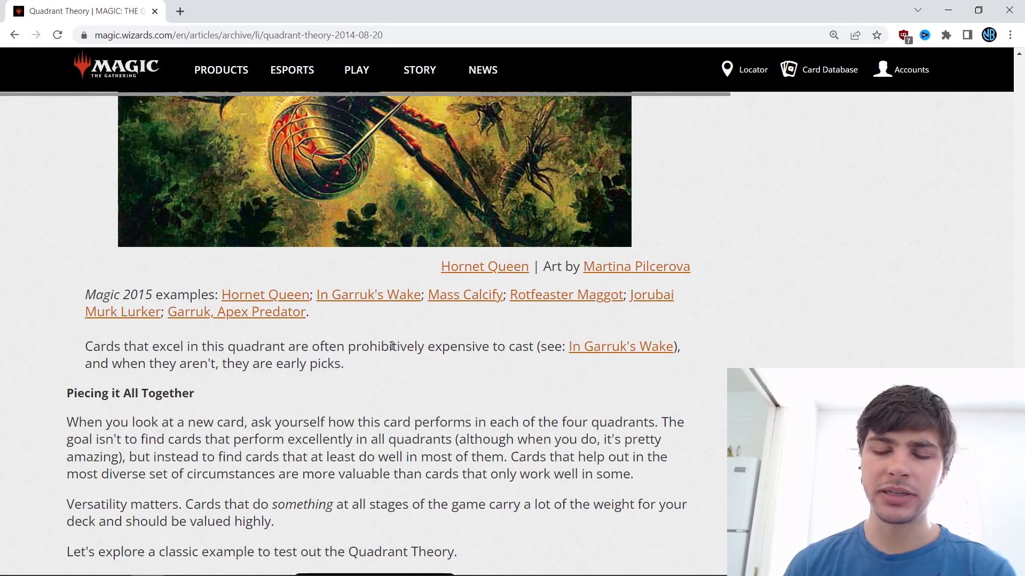
Scroll down to the 'Piecing it All Together' section and the Threaten card image below it.
scroll("down", 3)
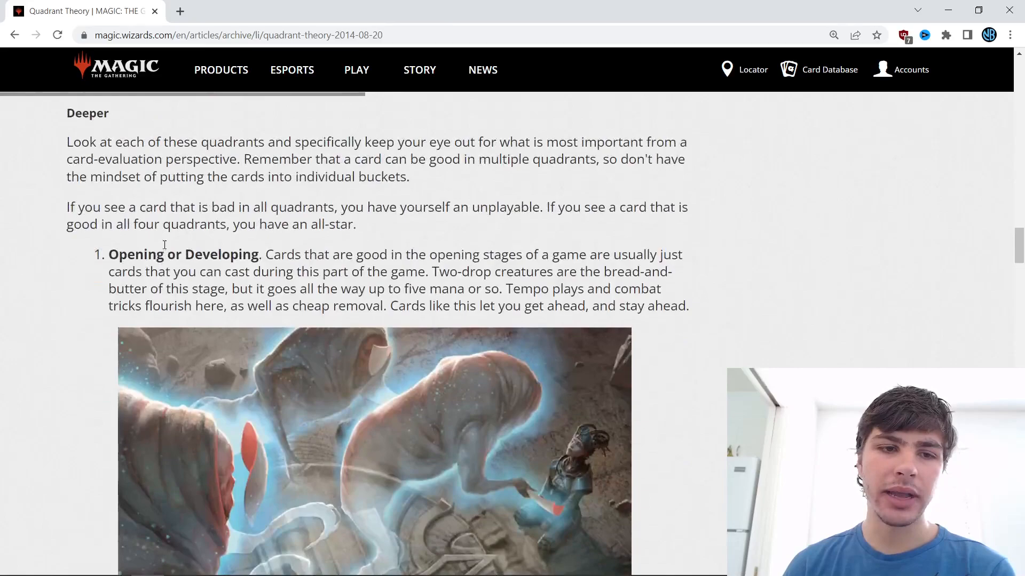
scroll("down", 3)
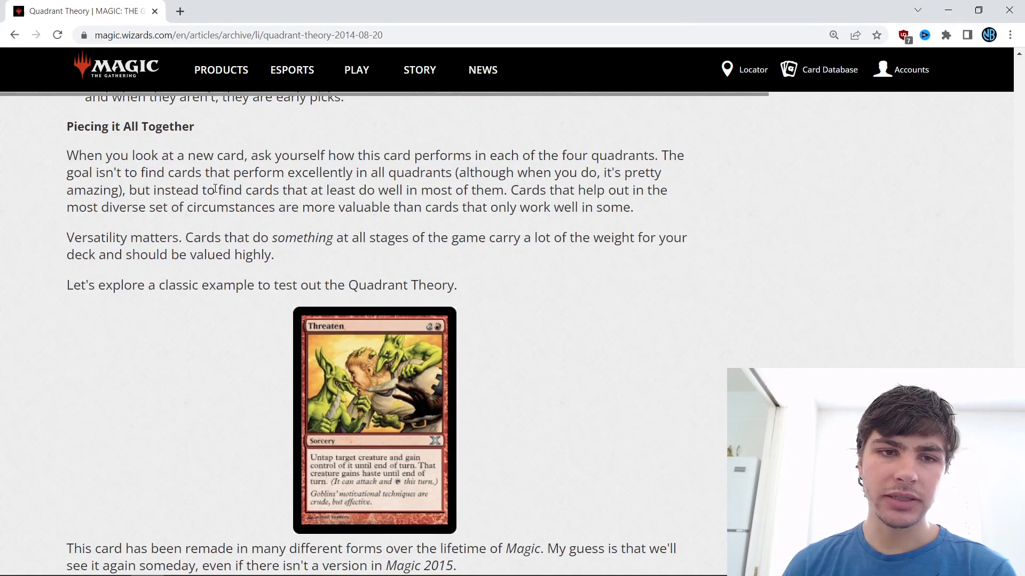
scroll("down", 3)
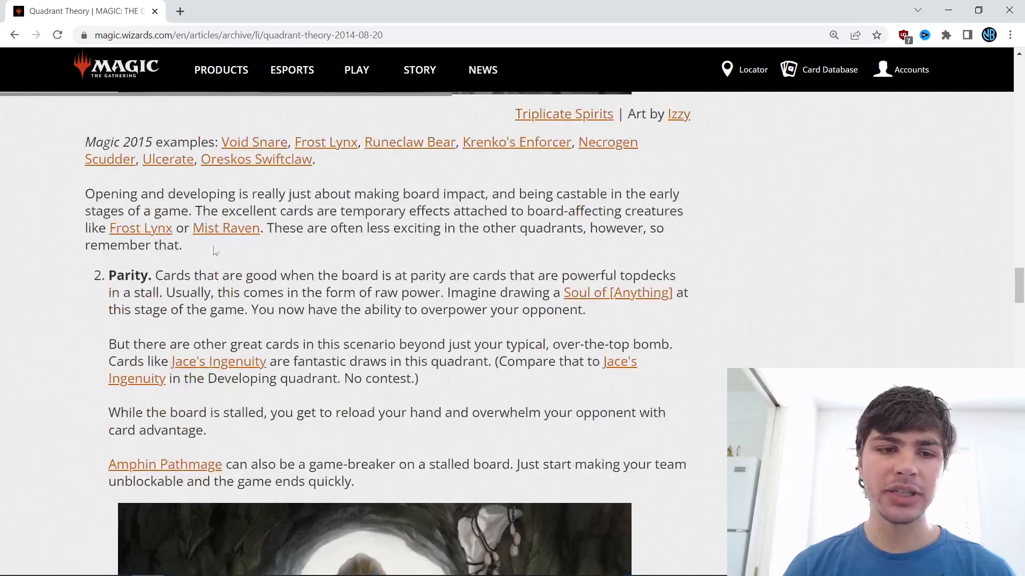
scroll("down", 3)
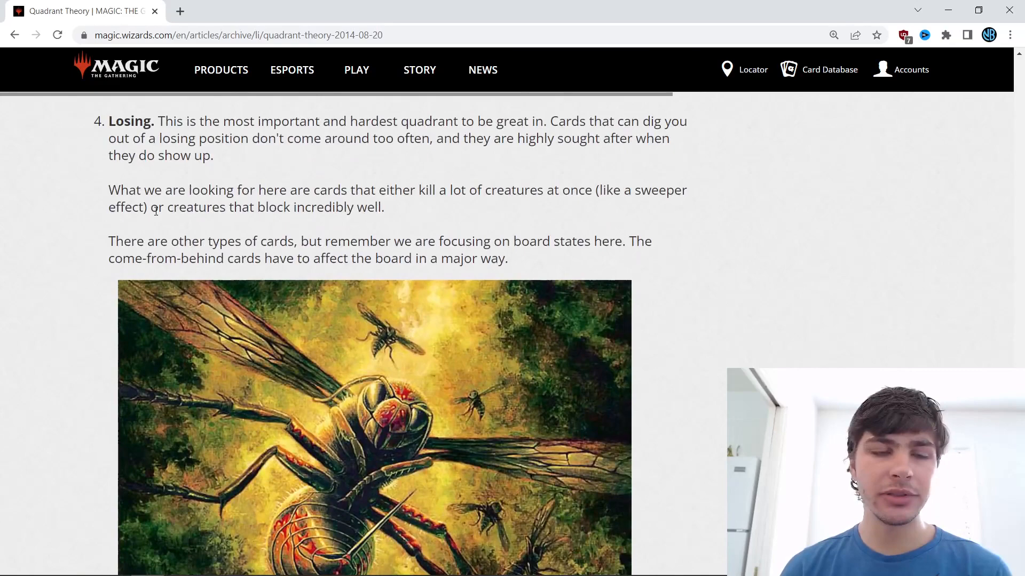
scroll("down", 3)
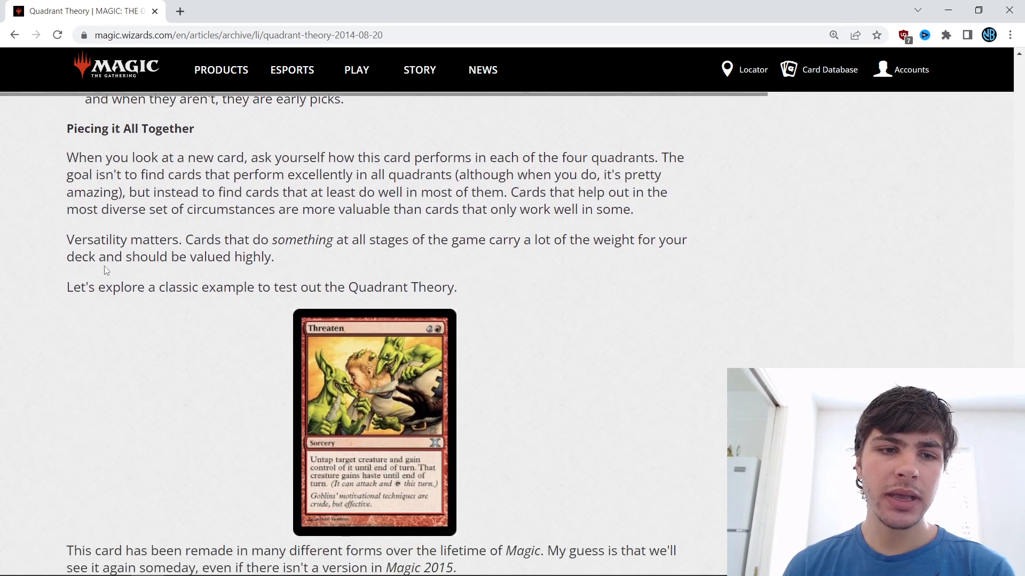
scroll("down", 3)
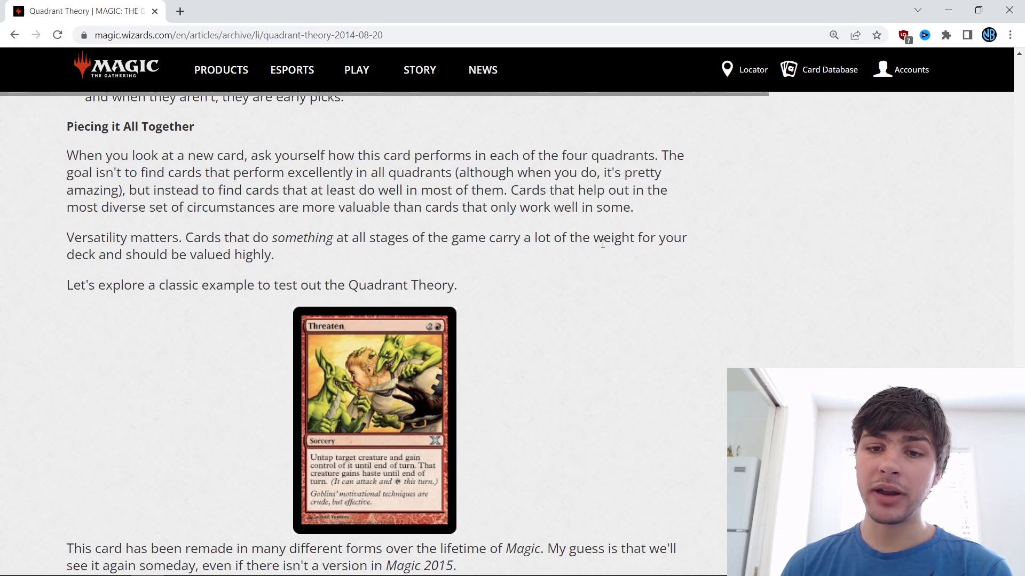
Scroll past Threaten to its Developing, Parity, Winning and Losing verdicts, reaching Takeaways.
scroll("down", 3)
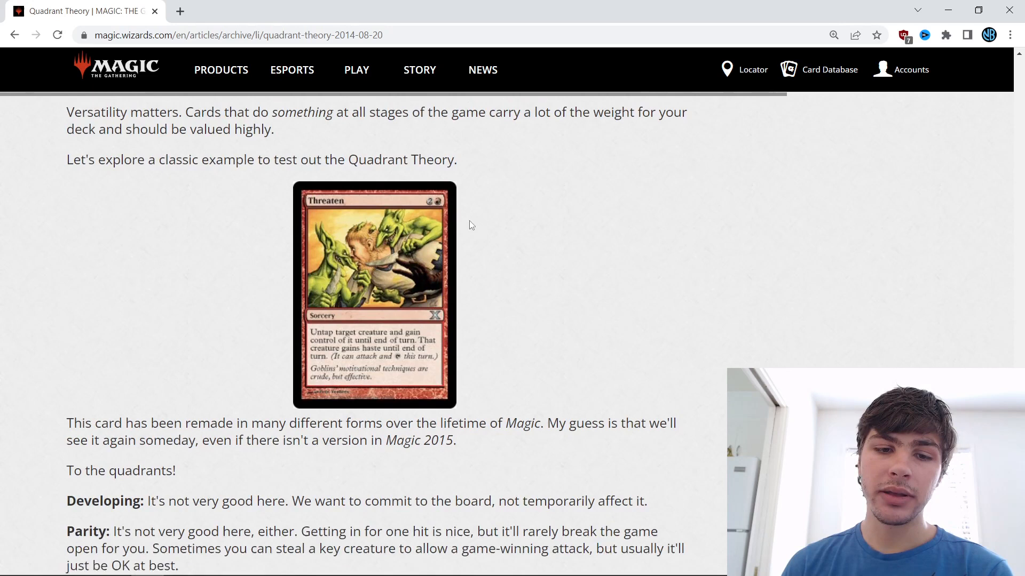
scroll("down", 3)
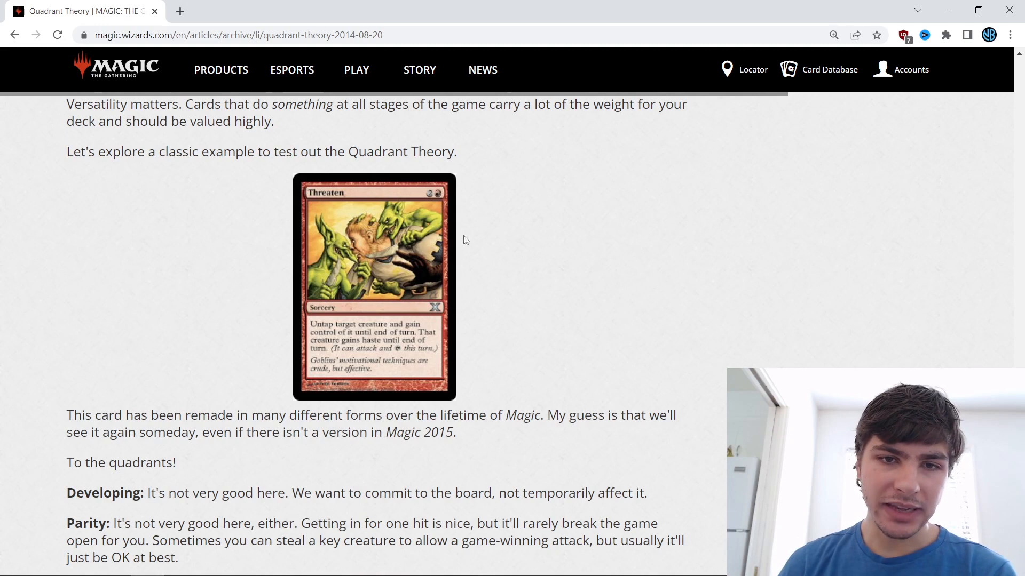
scroll("down", 3)
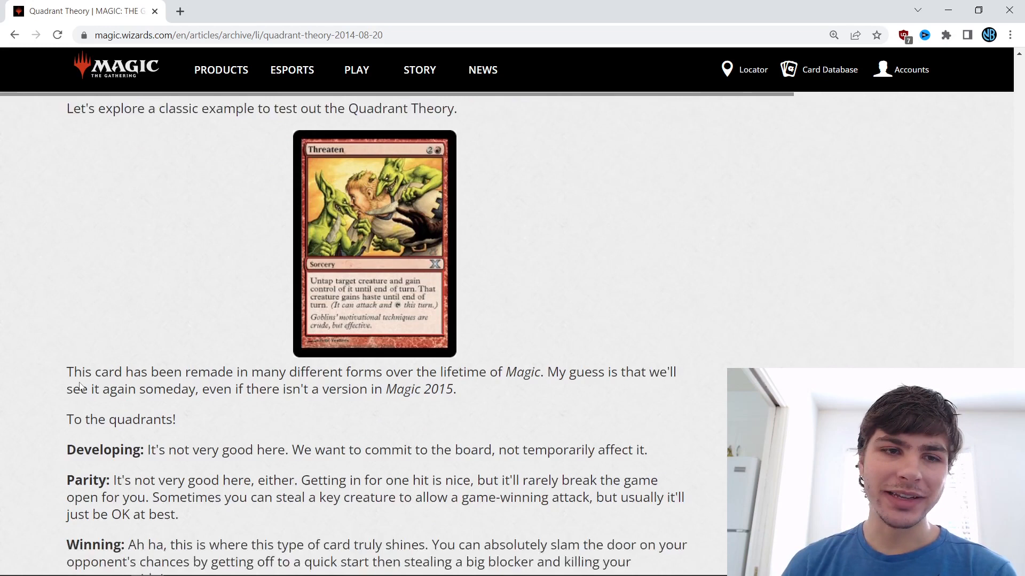
scroll("up", 3)
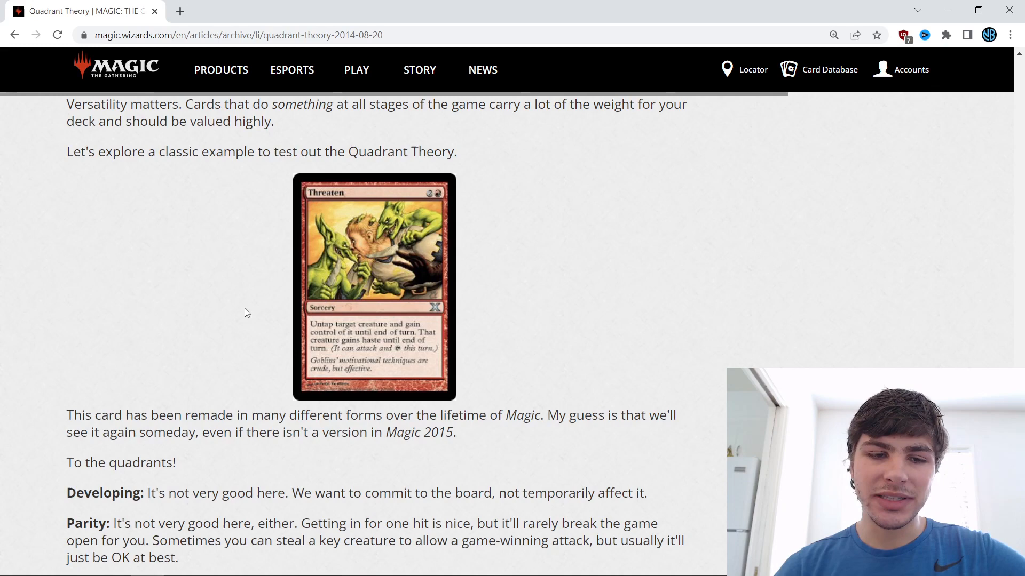
scroll("down", 3)
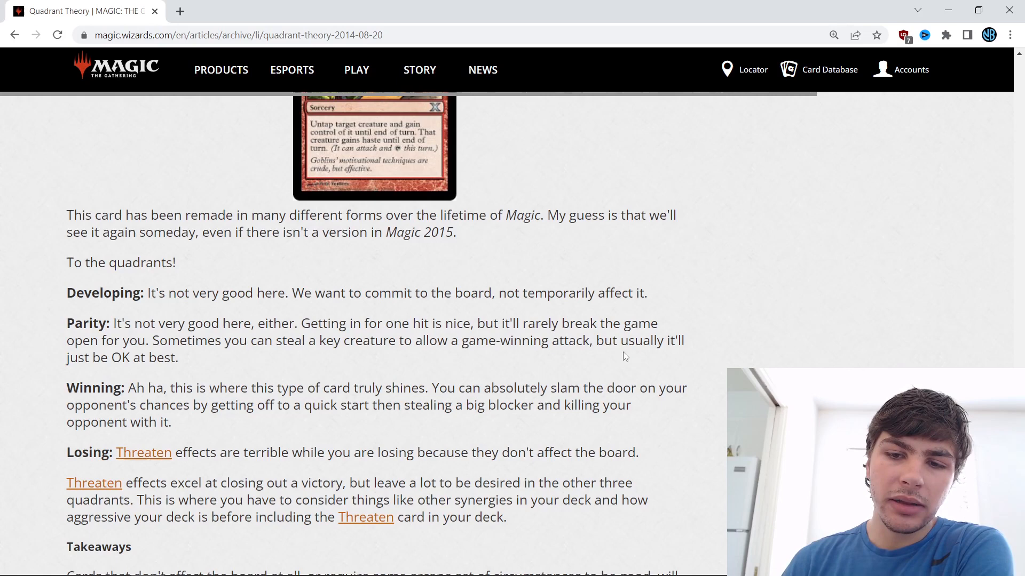
Highlight the sentence about deck synergies and aggression, then reach the full Takeaways section.
scroll("down", 3)
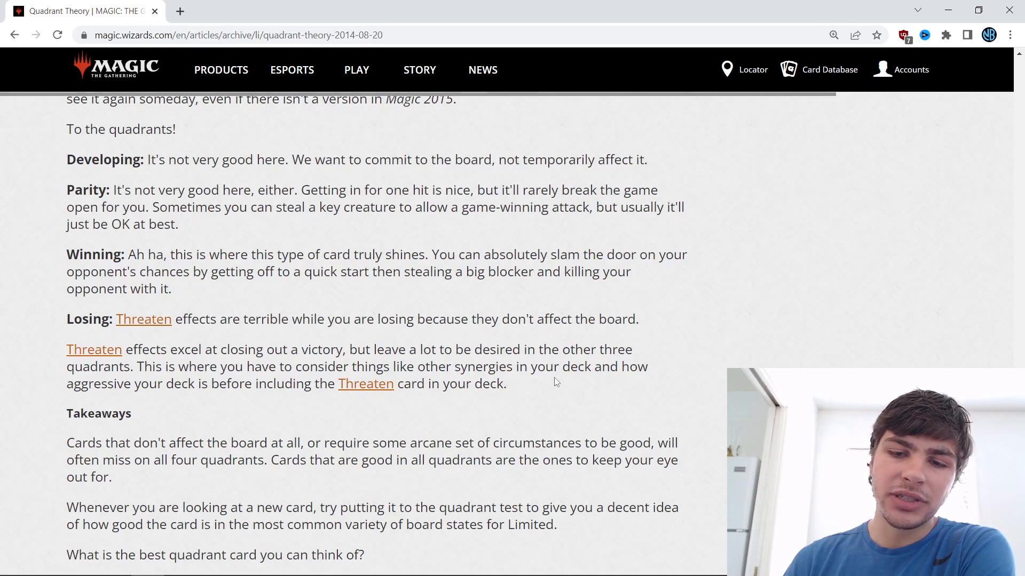
left_click_drag(141, 366, 505, 383)
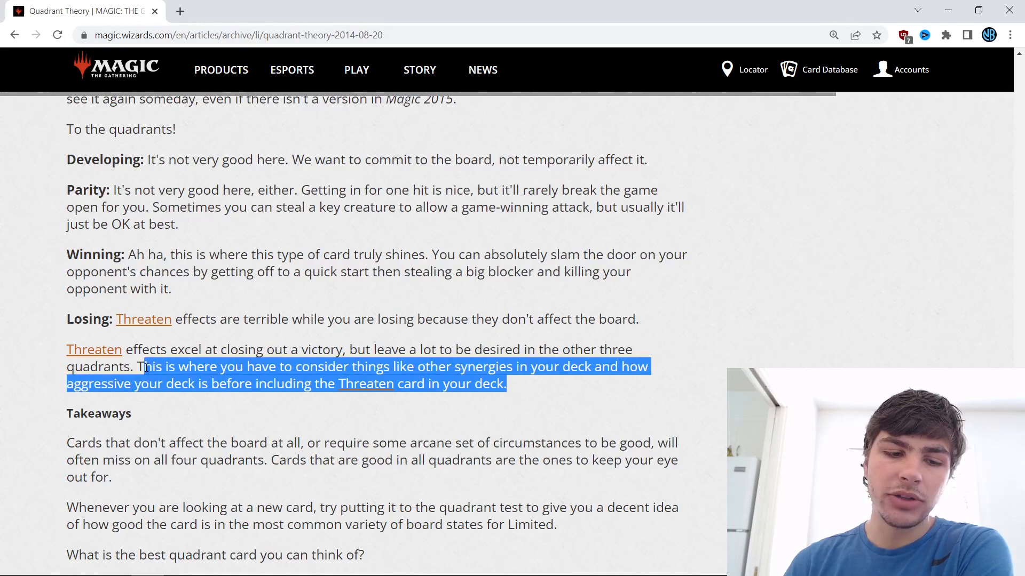
scroll("down", 3)
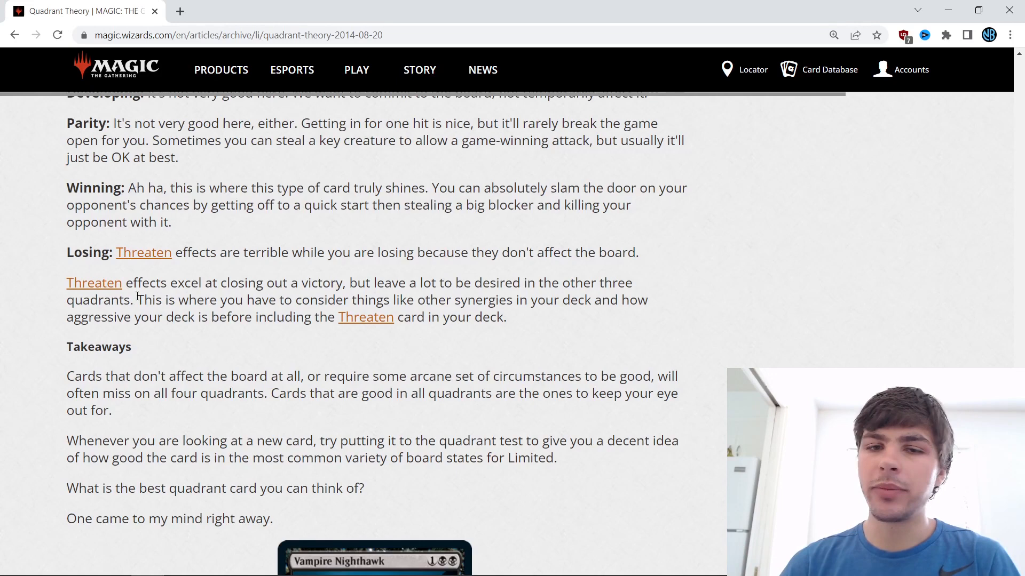
Scroll until the Vampire Nighthawk card is fully visible above the 'Until next week' line.
scroll("down", 3)
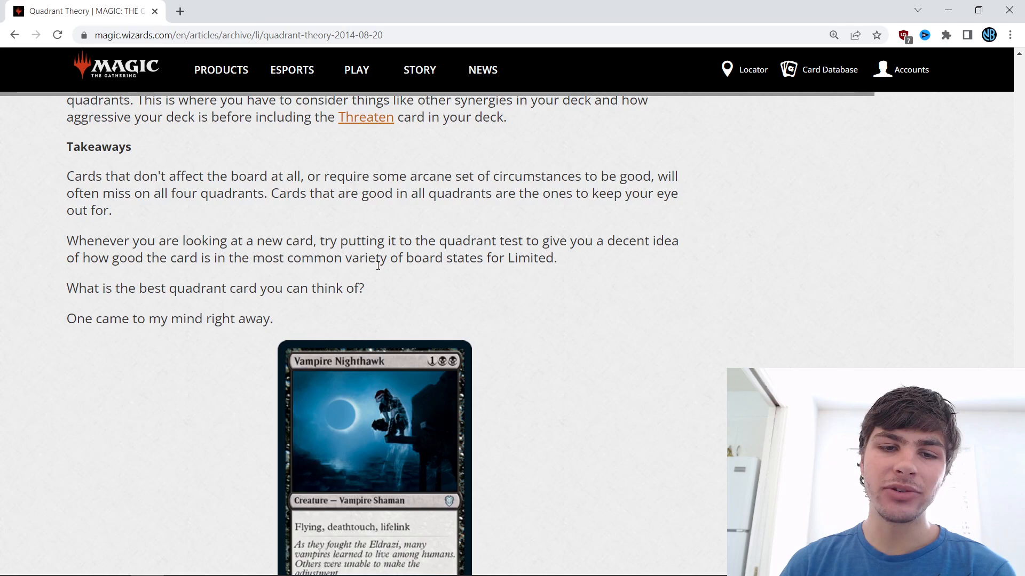
scroll("down", 3)
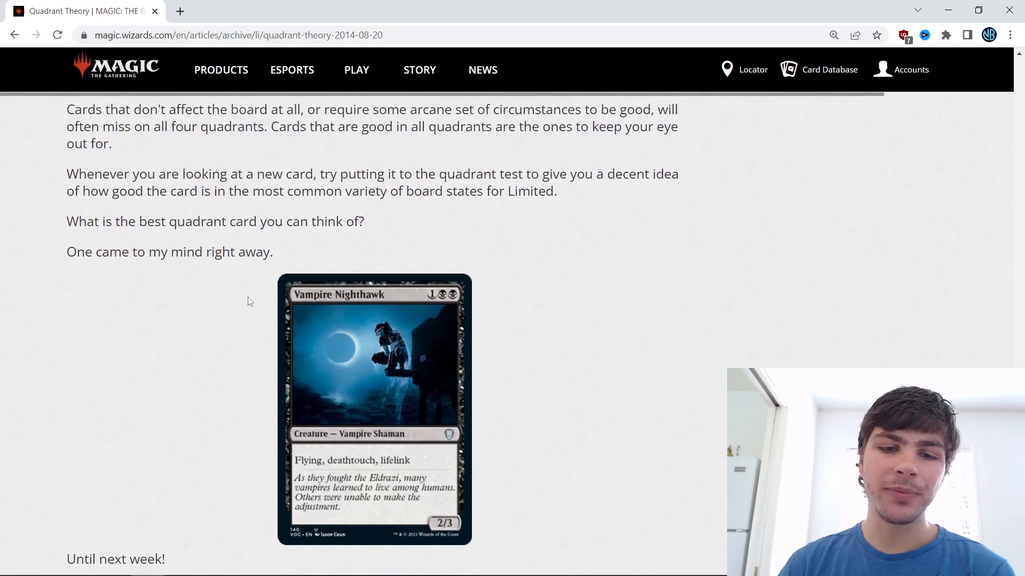
scroll("down", 3)
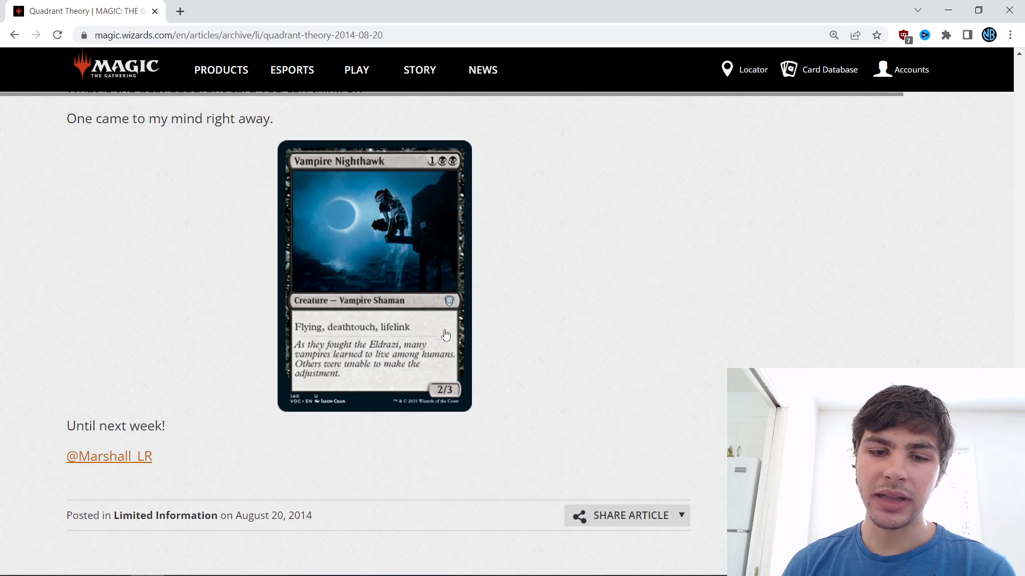
mouse_move(60, 418)
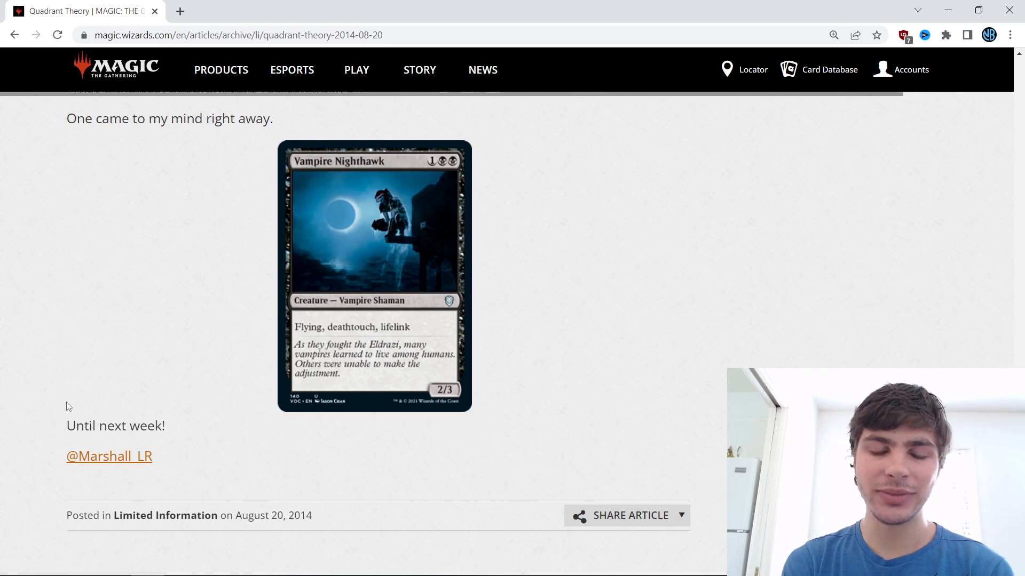
mouse_move(228, 257)
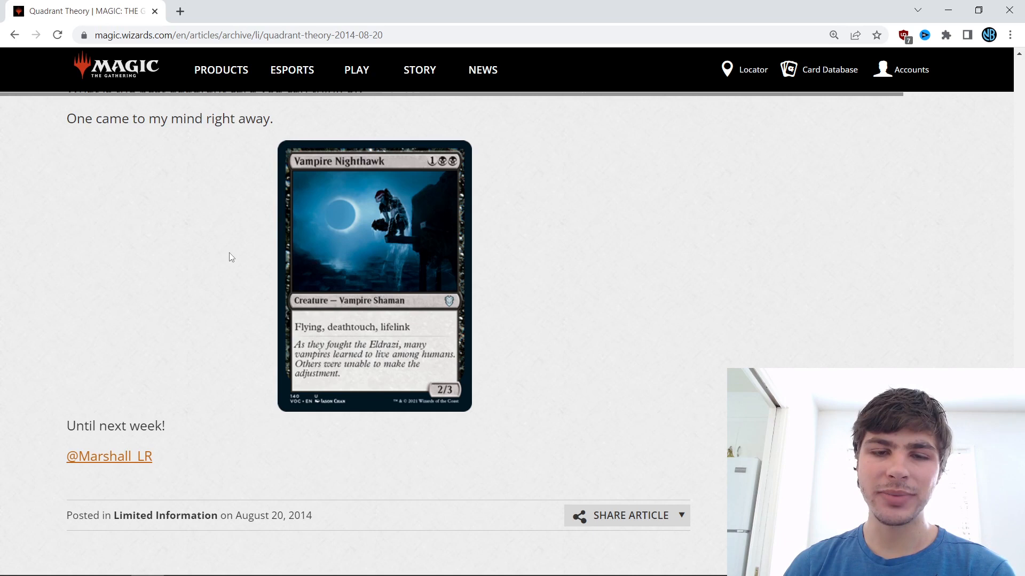
scroll("up", 3)
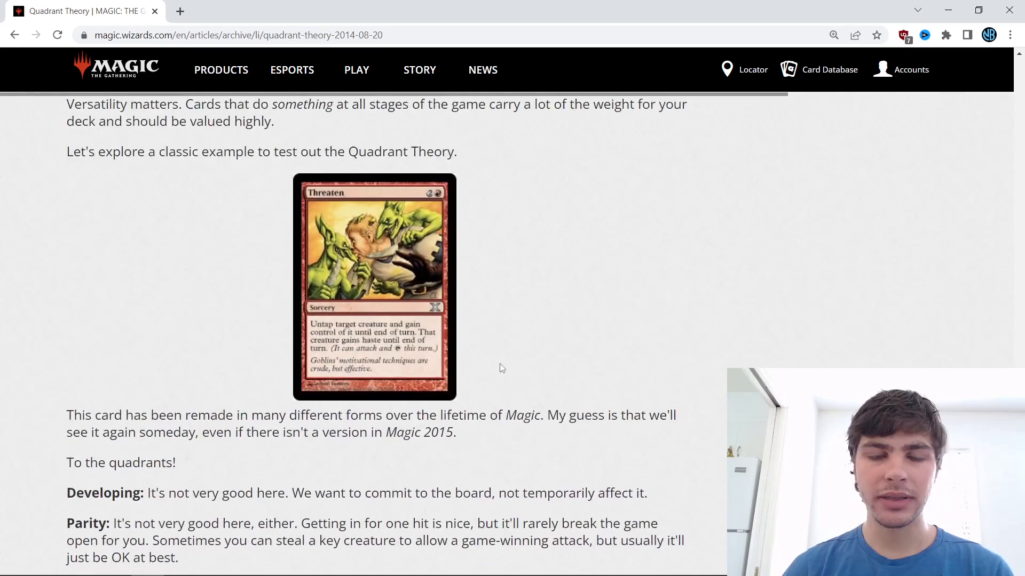
scroll("down", 3)
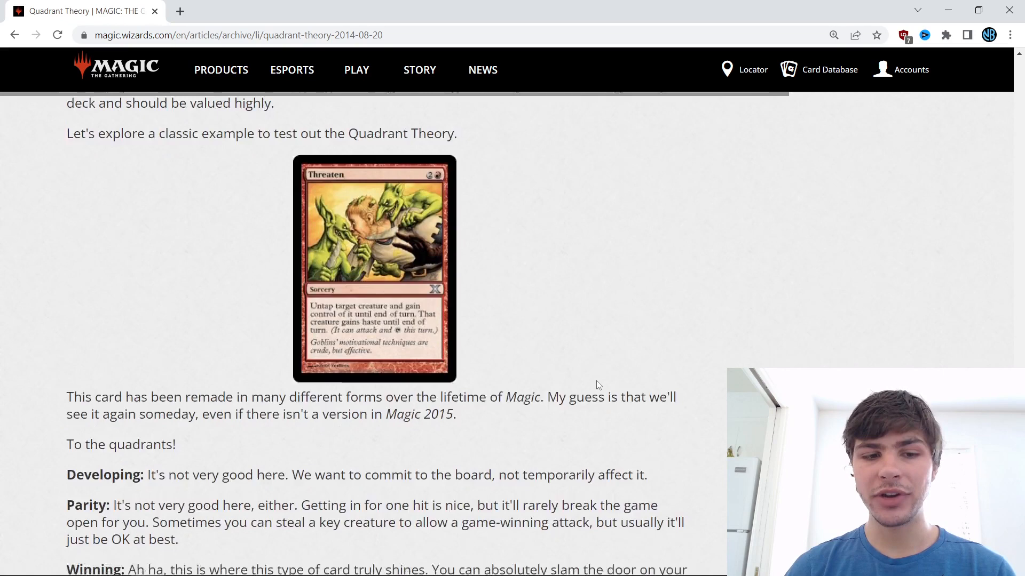
scroll("down", 3)
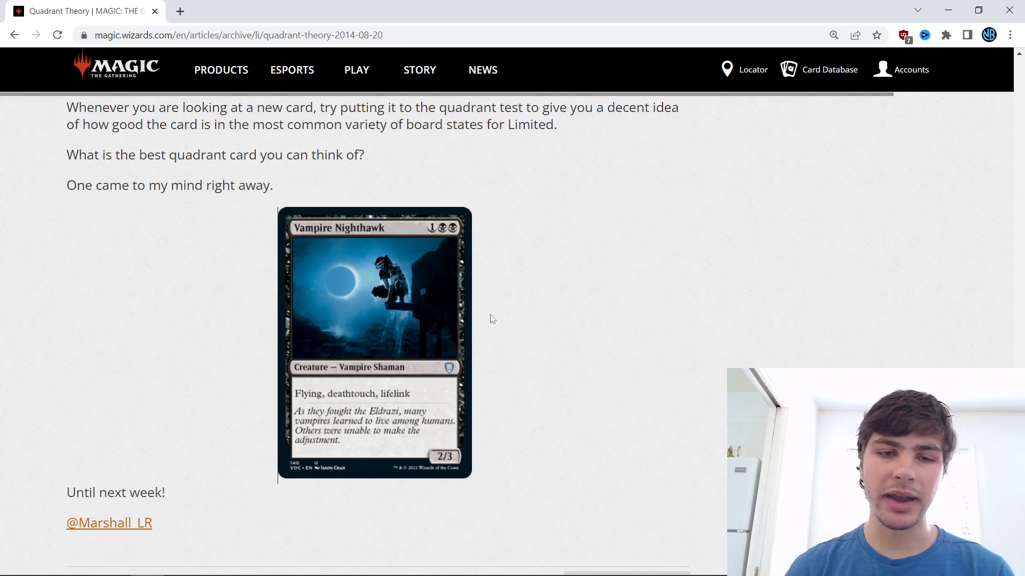